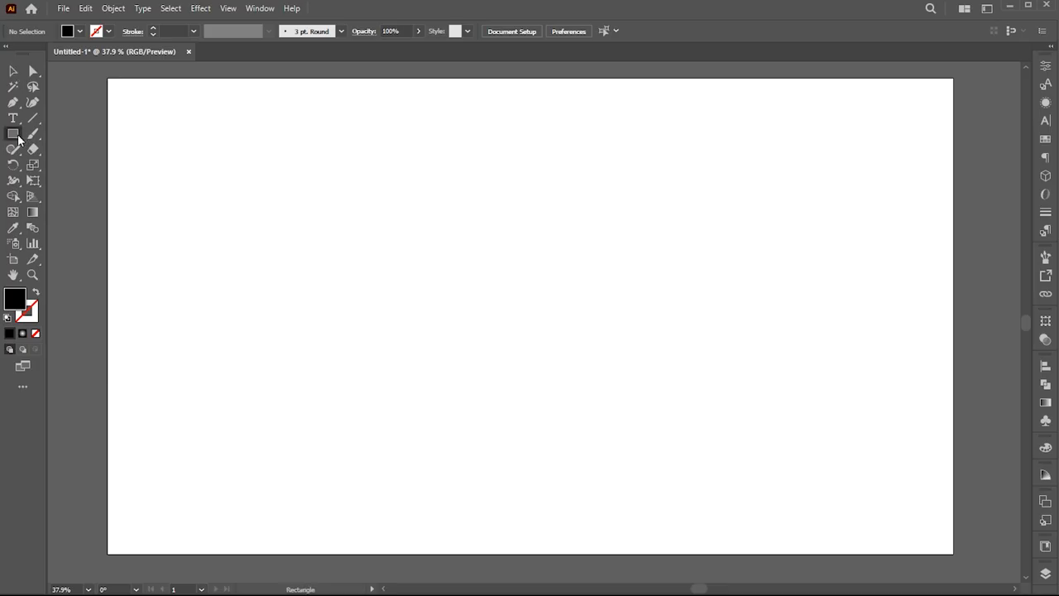
Step: Draw a large square on the left of the artboard and fill it orange FF9100
left_click_drag(164, 184, 450, 470)
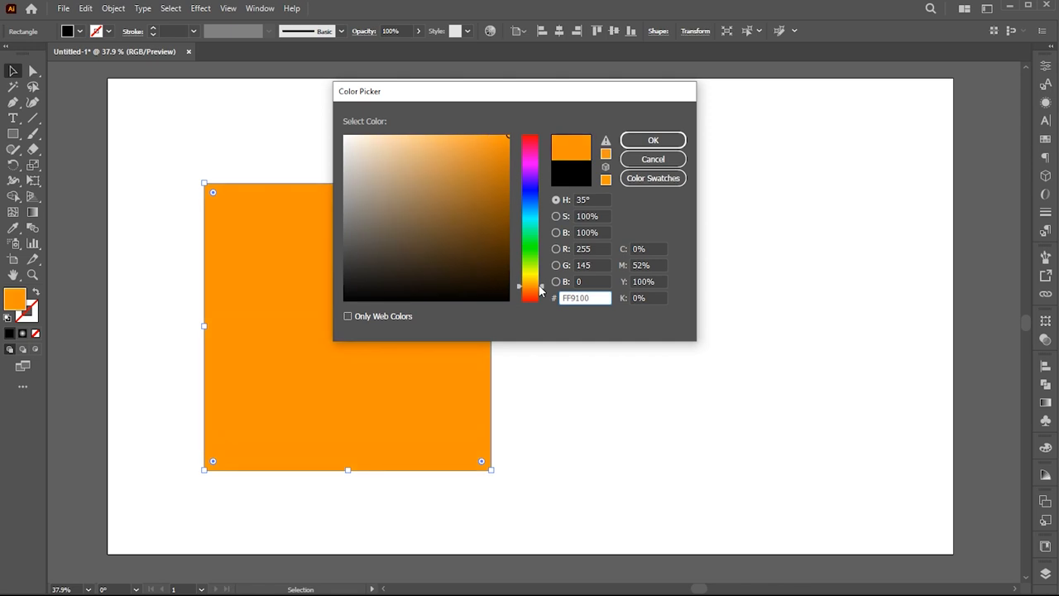
left_click(652, 140)
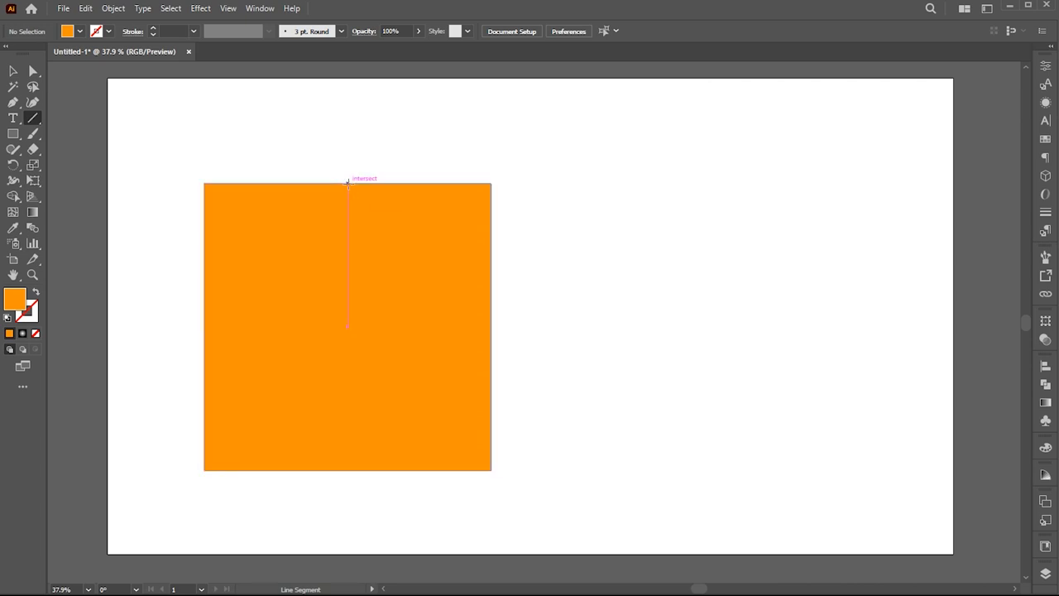
Step: Draw a vertical 10 pt line through the square's middle and stroke it black
left_click_drag(348, 182, 347, 470)
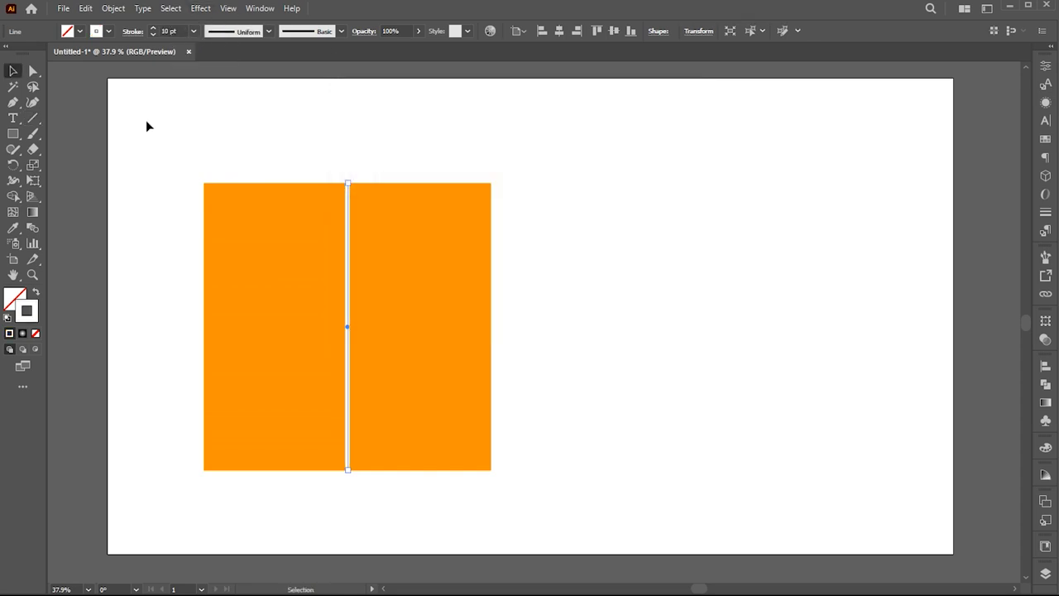
double_click(25, 311)
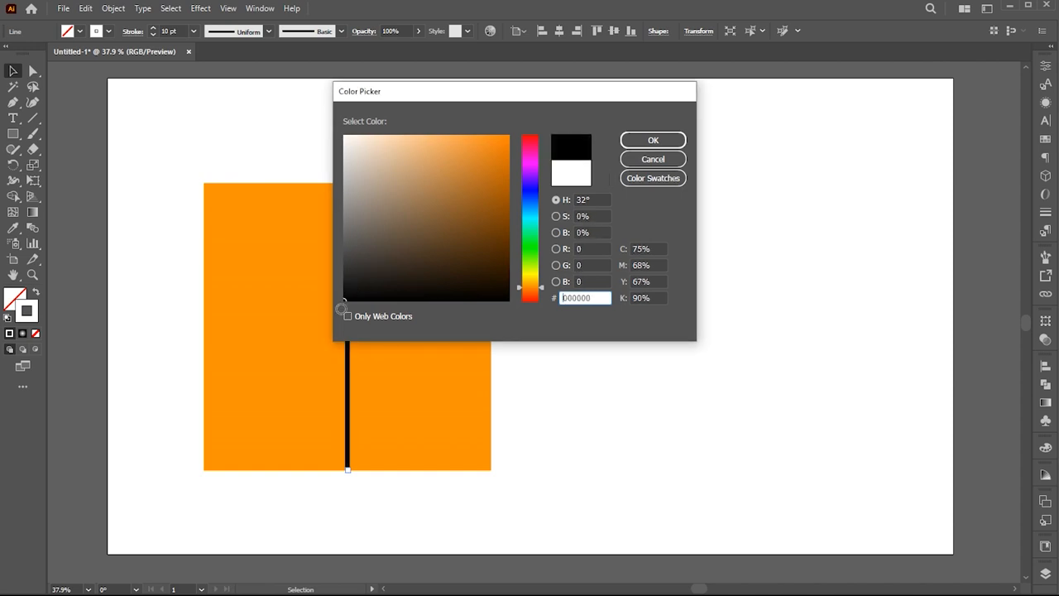
left_click(652, 139)
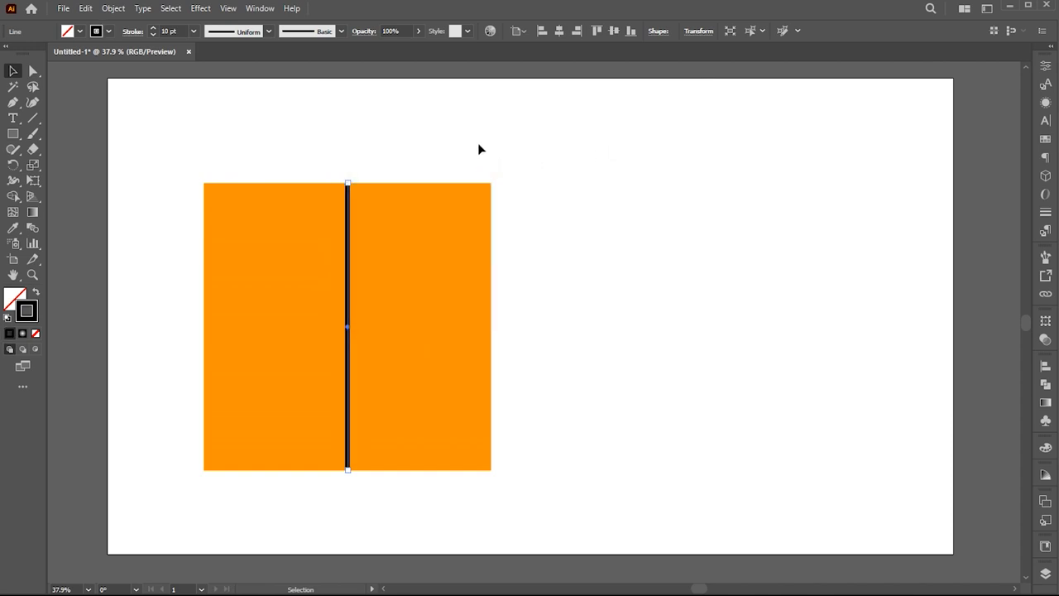
Step: Paste a copy of the black line and rotate it horizontal to quarter the square
left_click(84, 8)
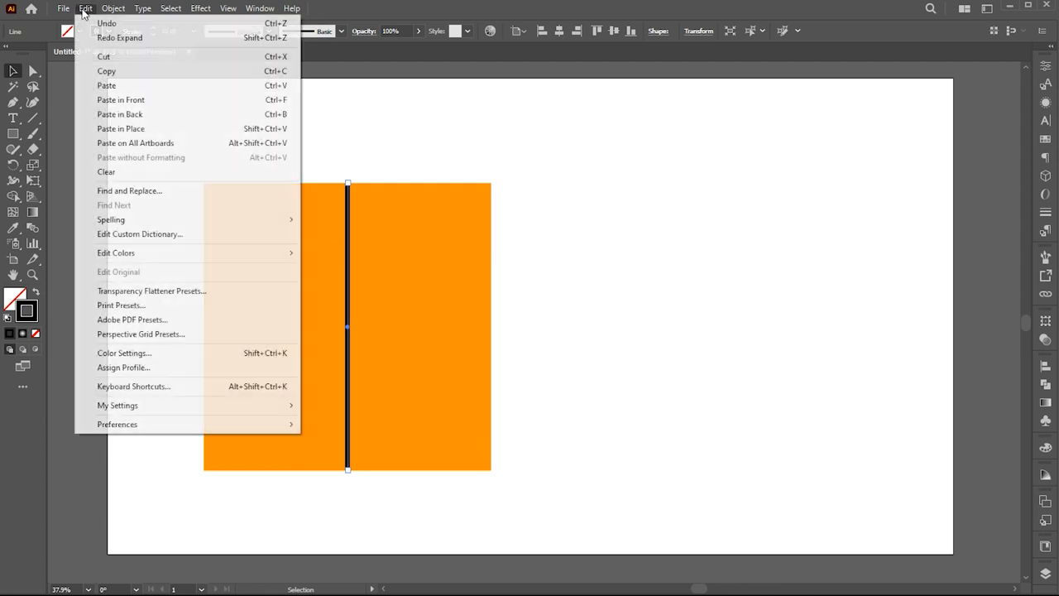
left_click(360, 187)
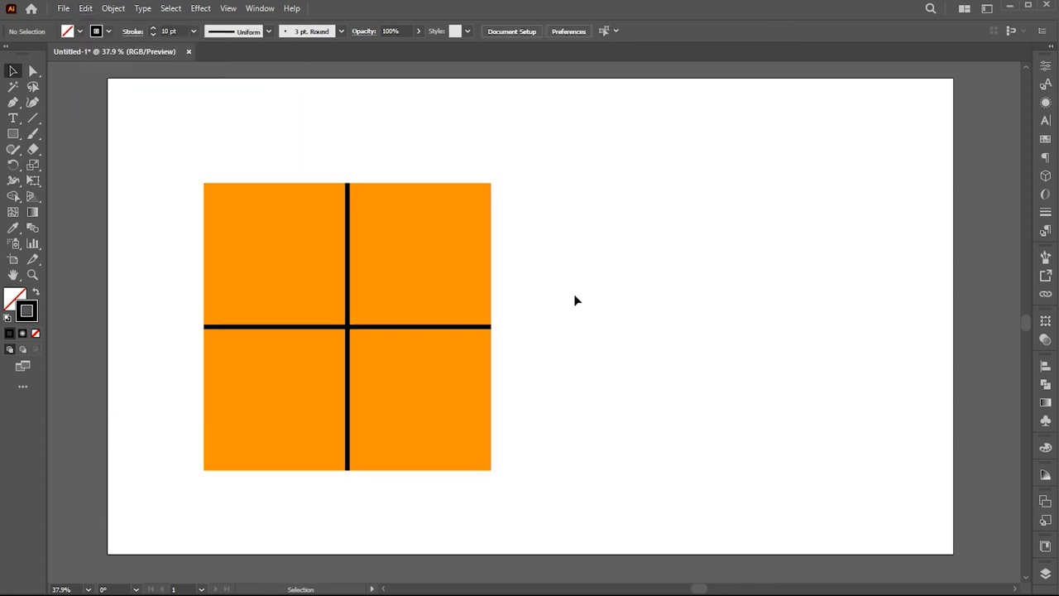
left_click(13, 133)
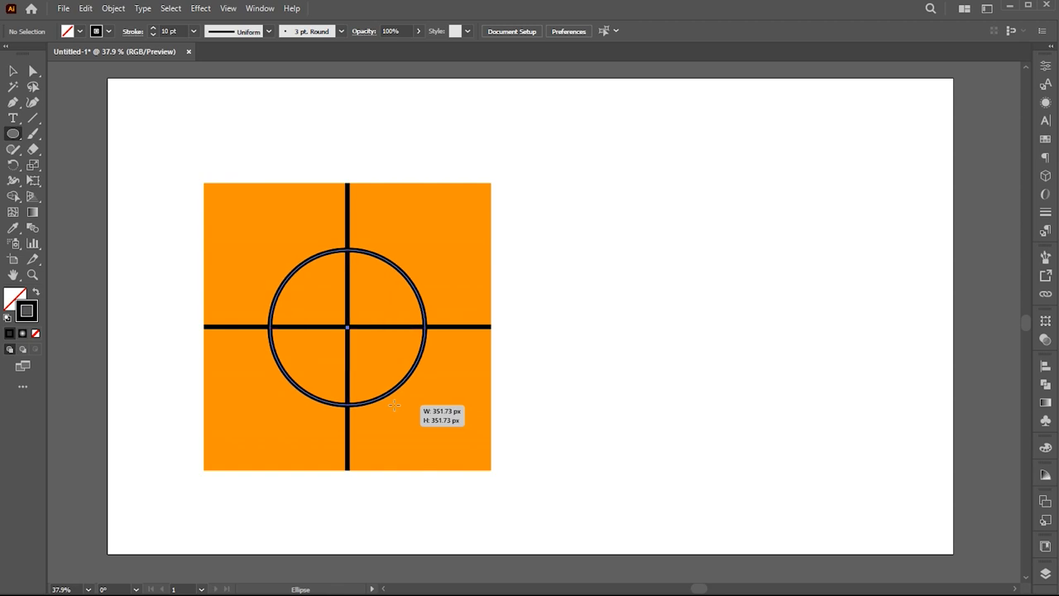
Step: Draw a circle centred on the cross, halve it and mirror it with Object > Repeat > Mirror
left_click(13, 83)
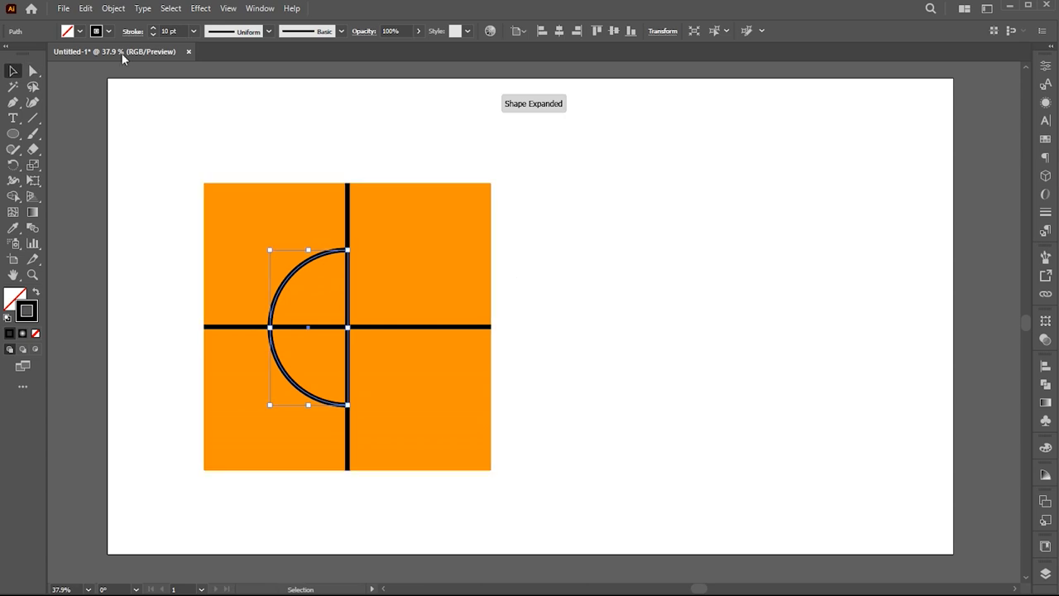
left_click(112, 8)
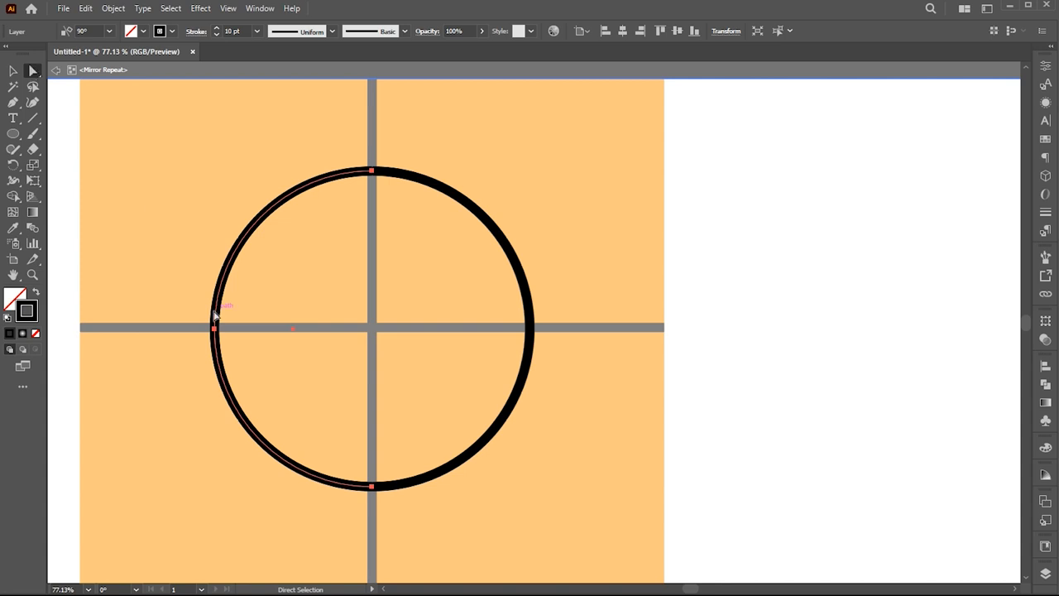
Step: Pinch the half-circle's side inward into an hourglass seam and exit Mirror Repeat
left_click_drag(213, 328, 313, 328)
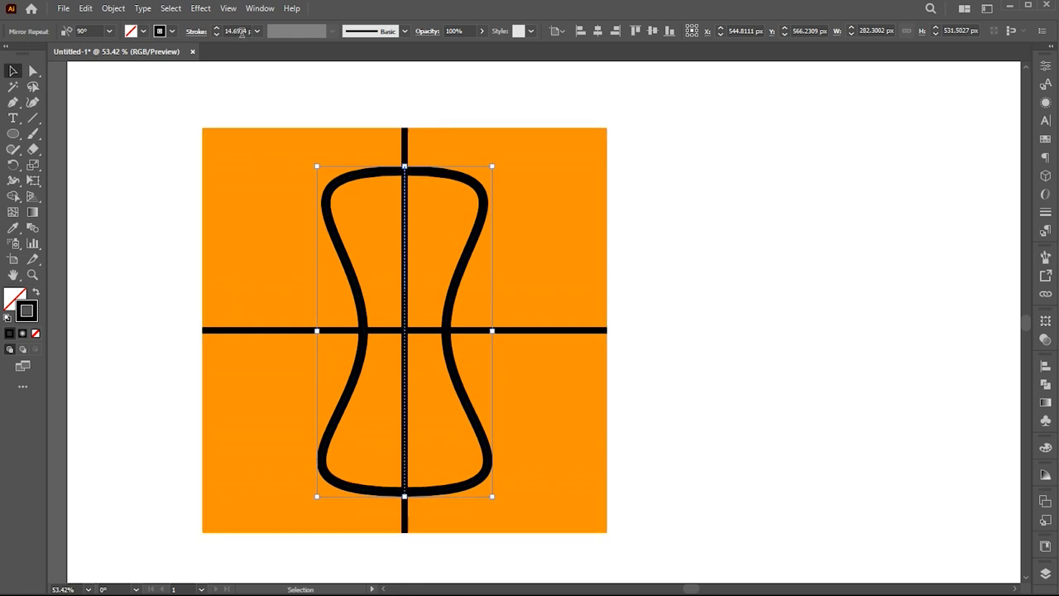
left_click(235, 30)
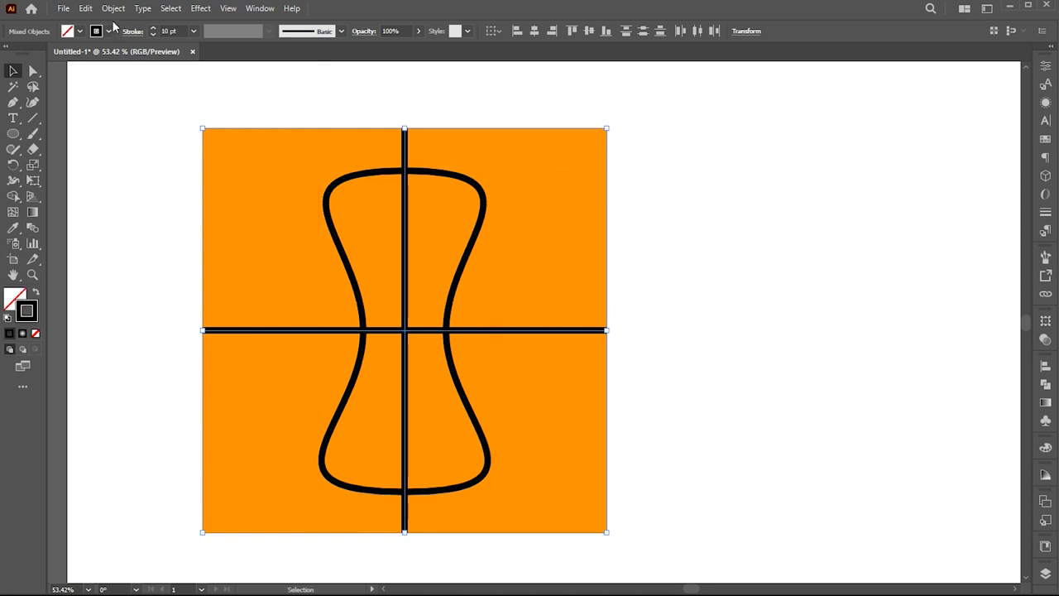
Step: Expand the lines and hourglass seam twice, keeping Object, Fill and Stroke checked
left_click(112, 8)
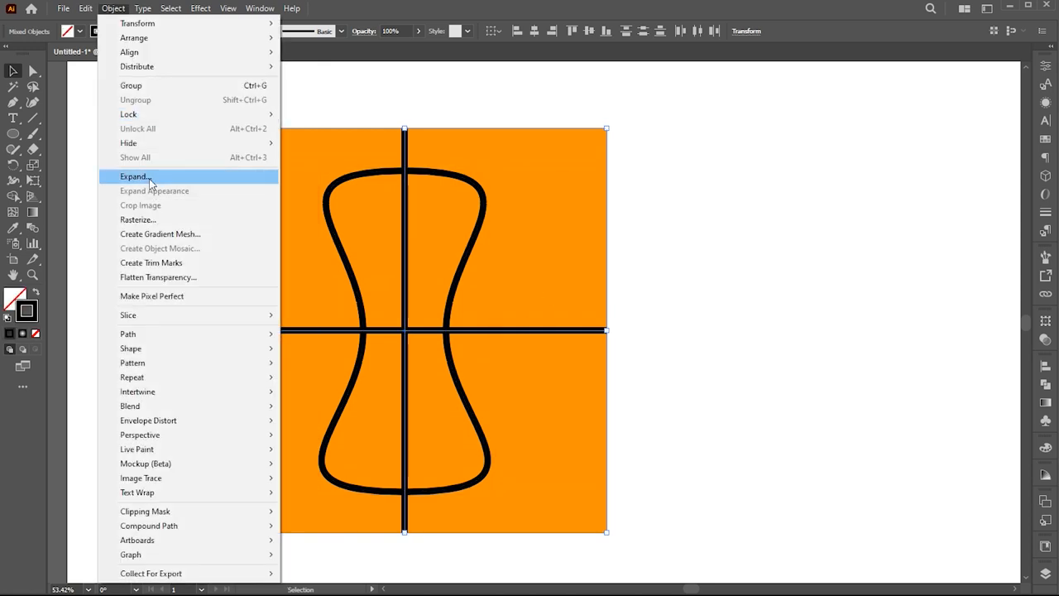
left_click(134, 175)
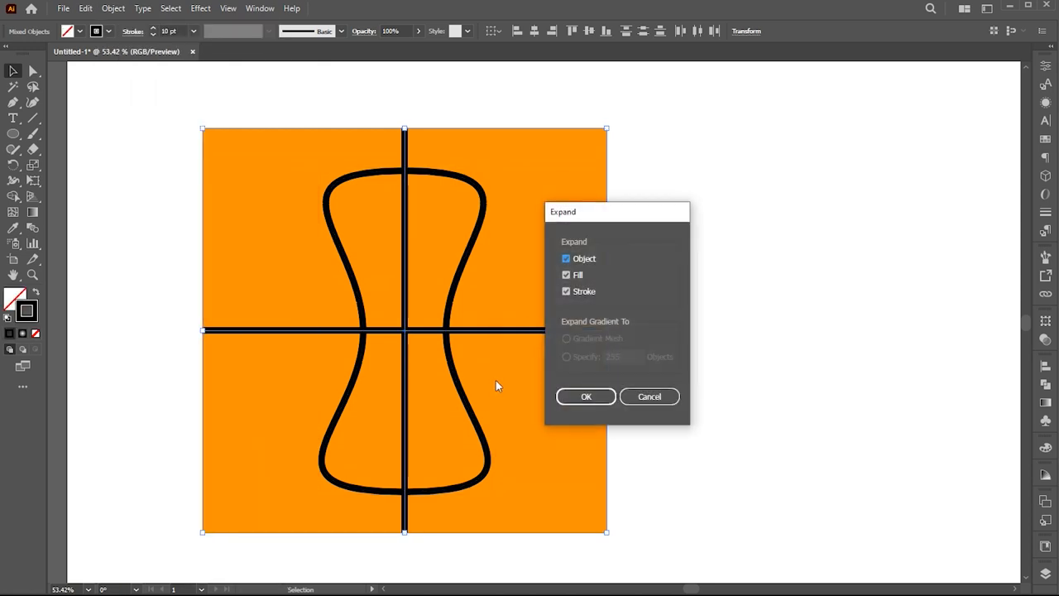
left_click(586, 397)
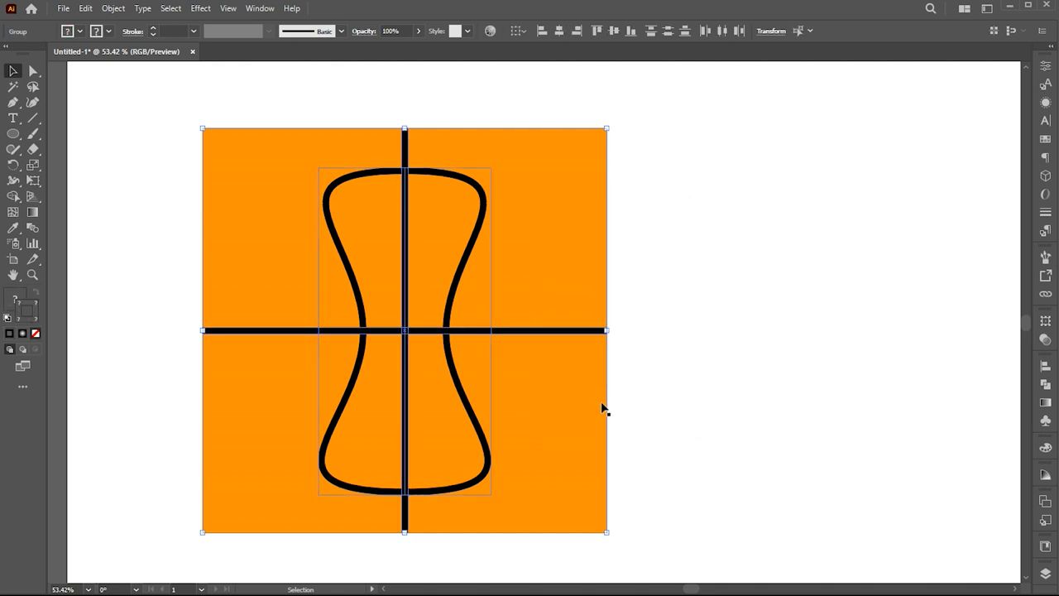
left_click(112, 8)
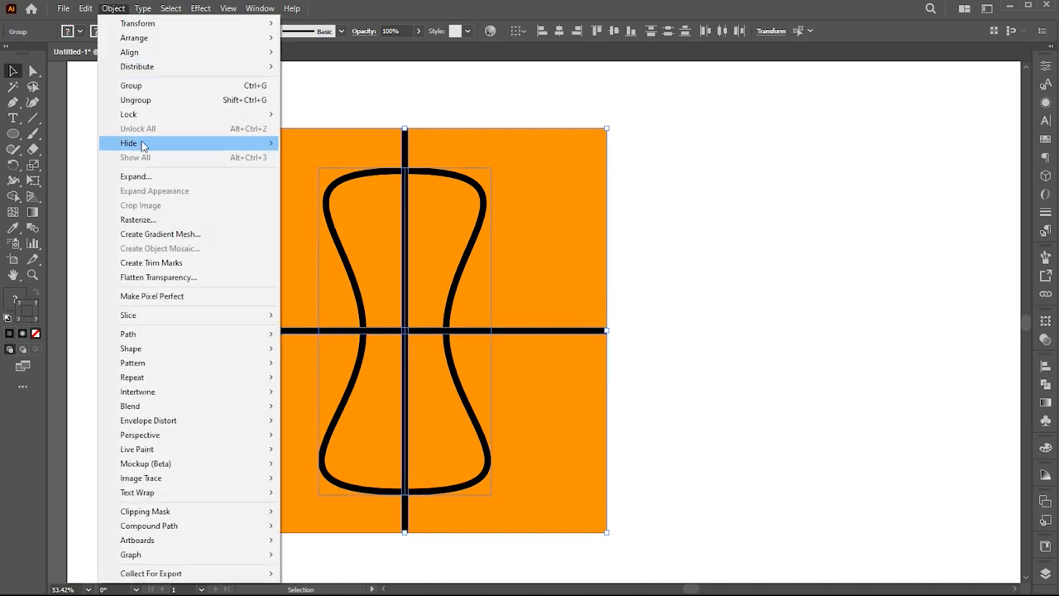
left_click(135, 176)
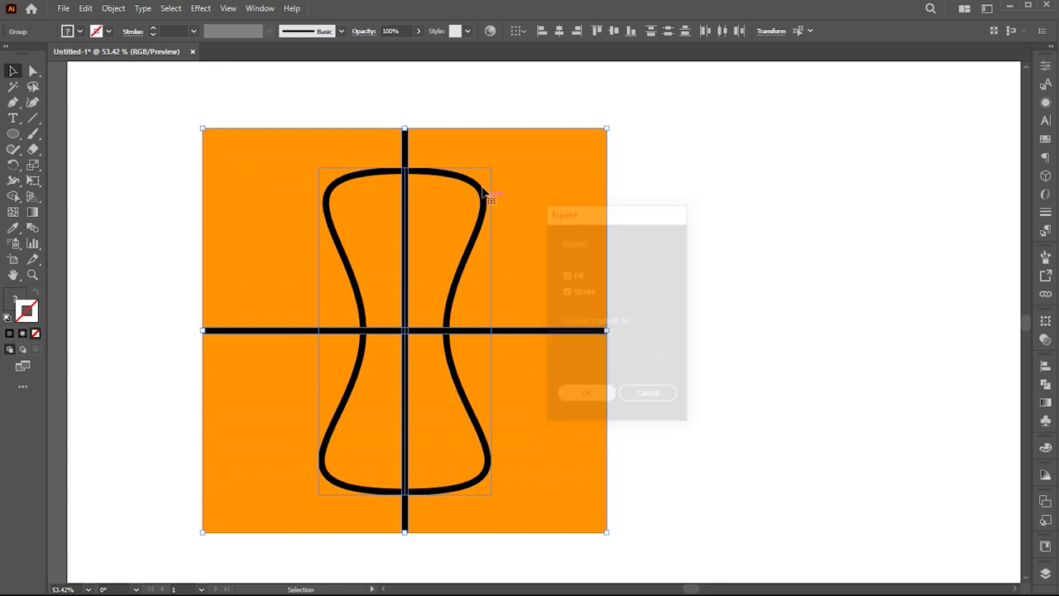
left_click(586, 392)
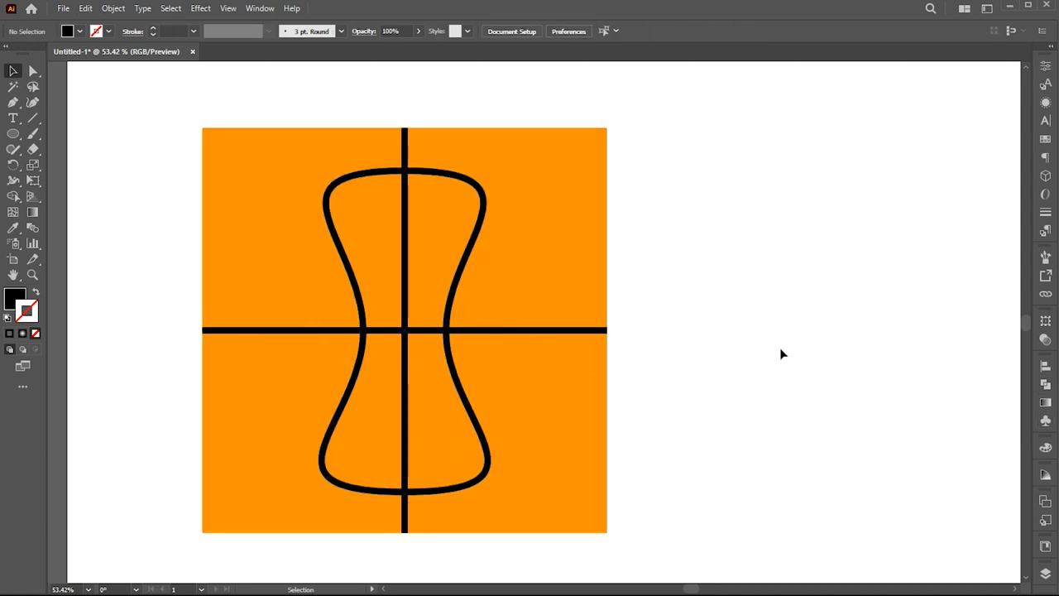
Step: Draw a small circle near the square's top-left corner and fill it with a radial gradient
left_click(14, 134)
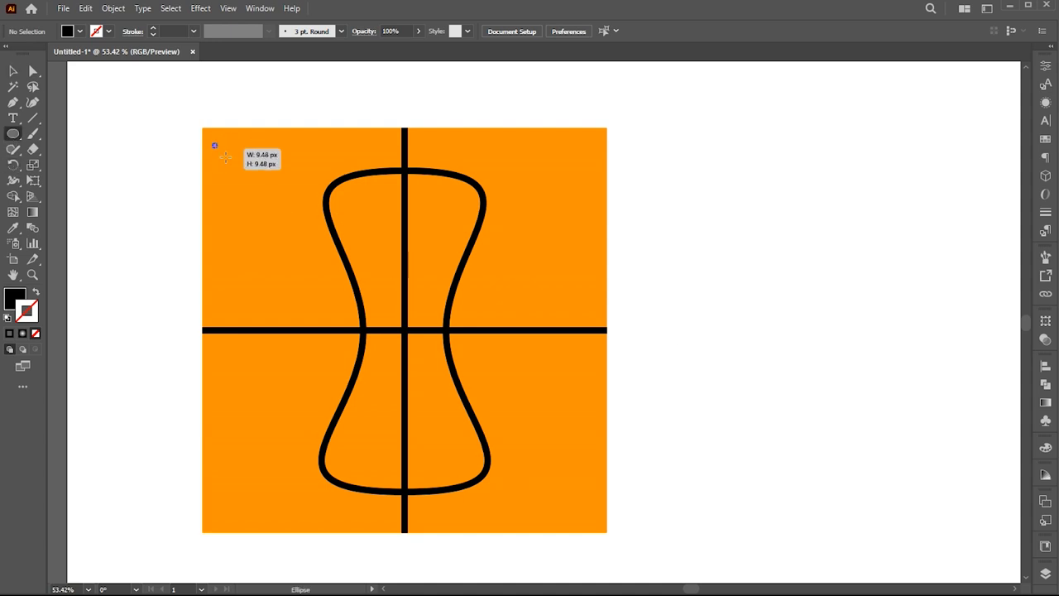
left_click_drag(216, 146, 251, 182)
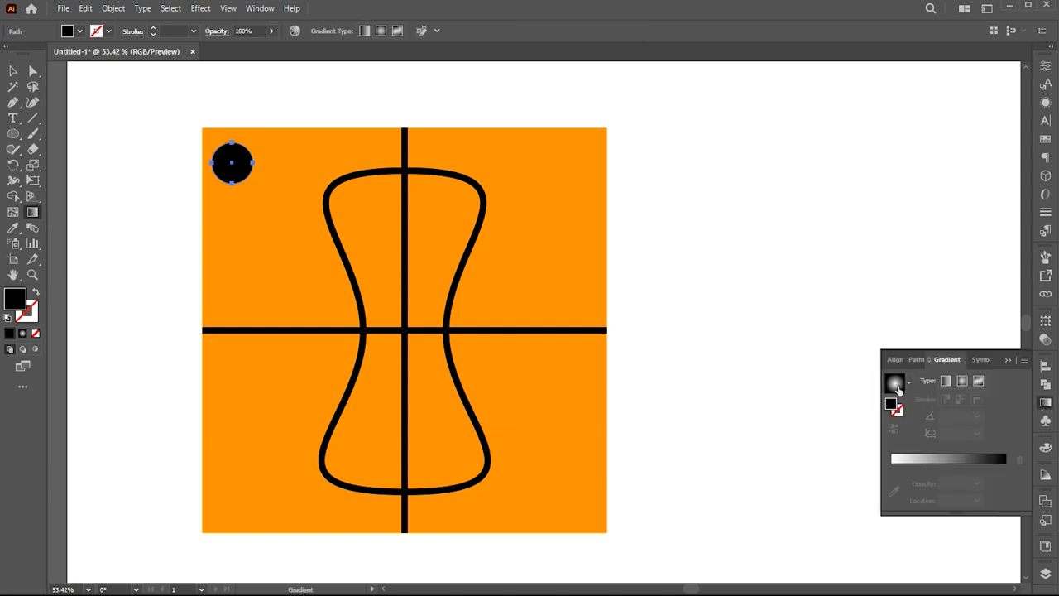
left_click(963, 380)
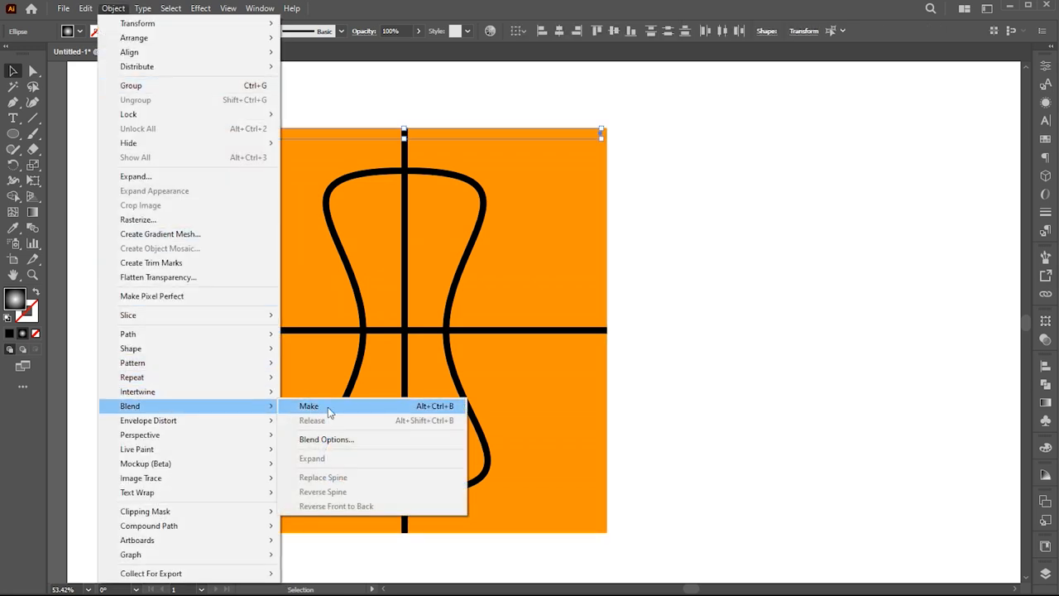
Step: Blend the two corner dots into a row using Specified Steps spacing
left_click(308, 405)
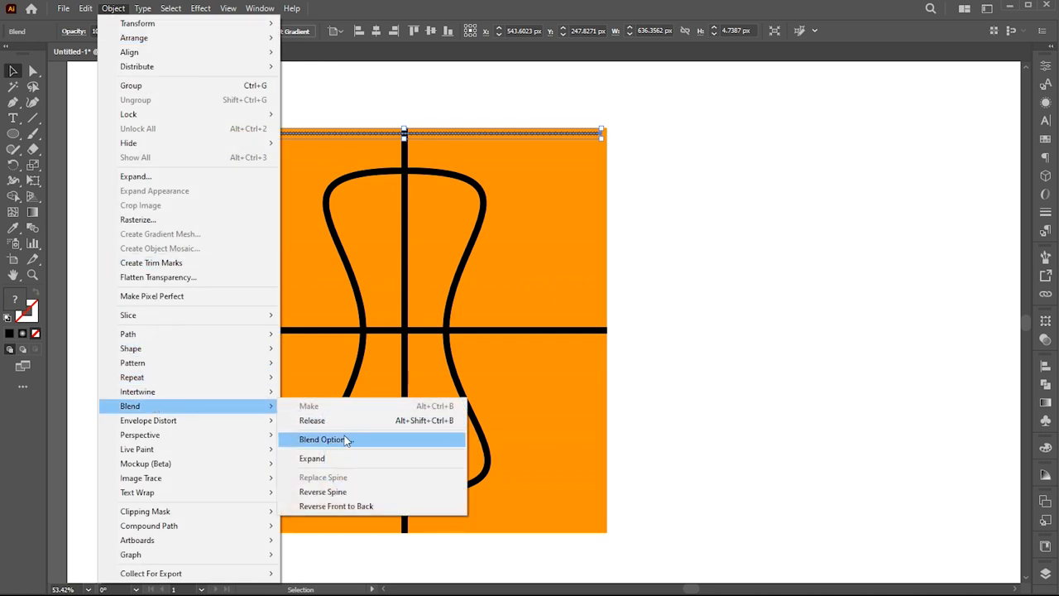
left_click(321, 439)
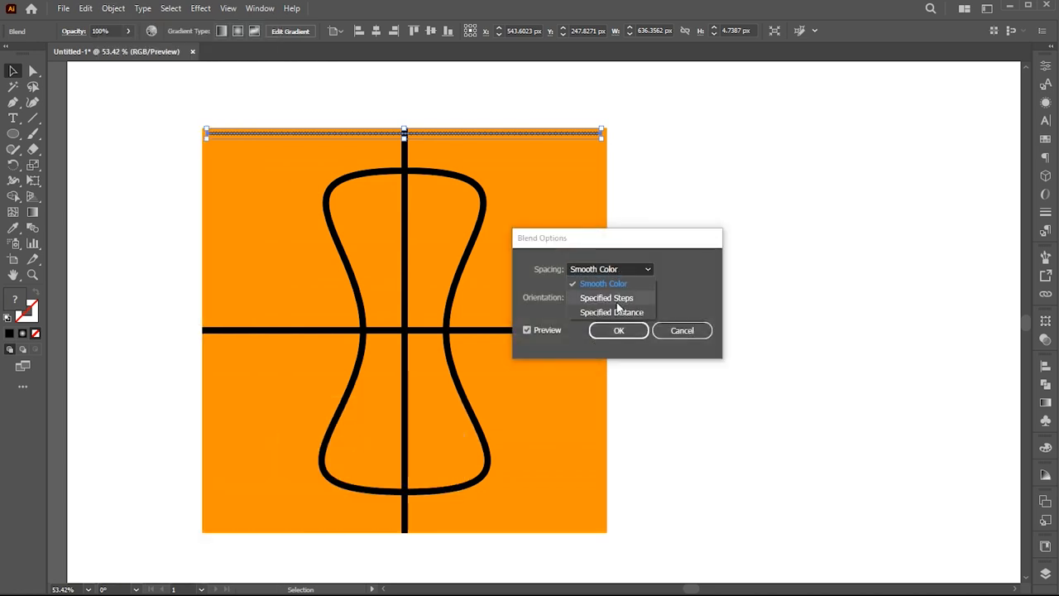
left_click(606, 298)
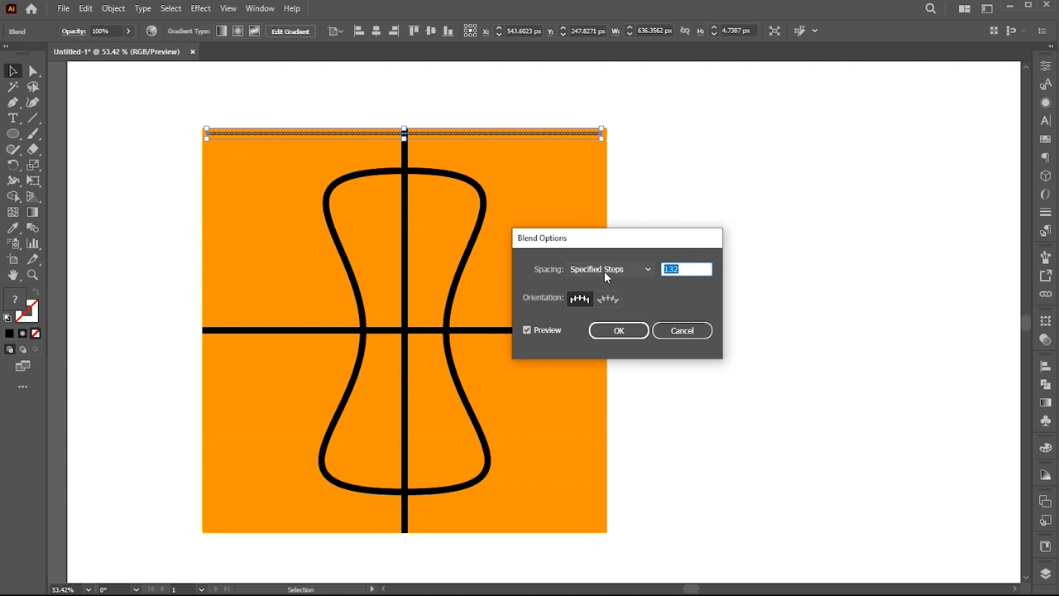
left_click(619, 331)
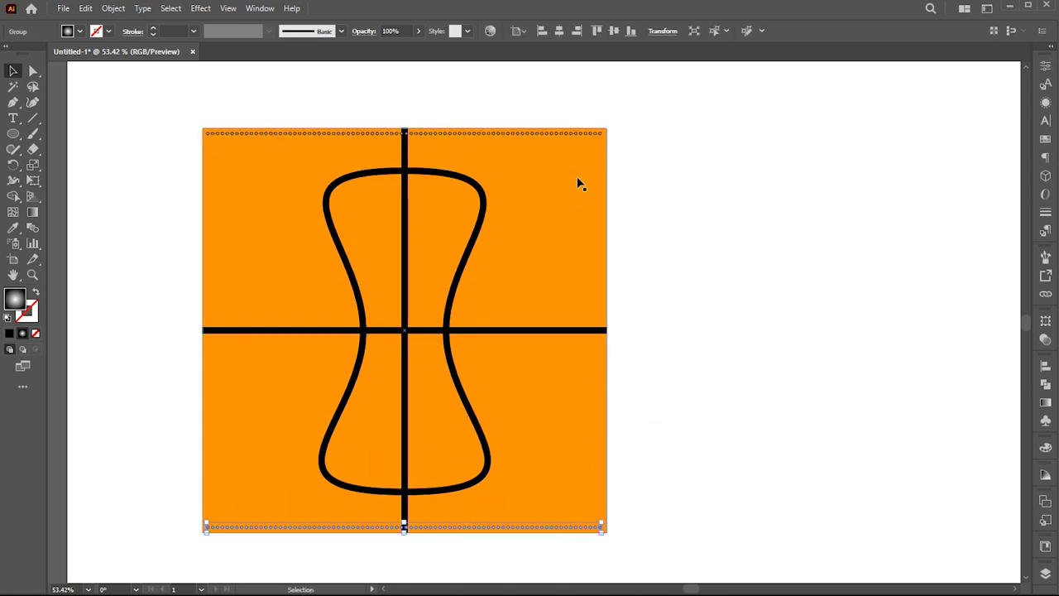
Step: Blend the top and bottom dot rows into a grid of 60 specified steps
left_click(113, 8)
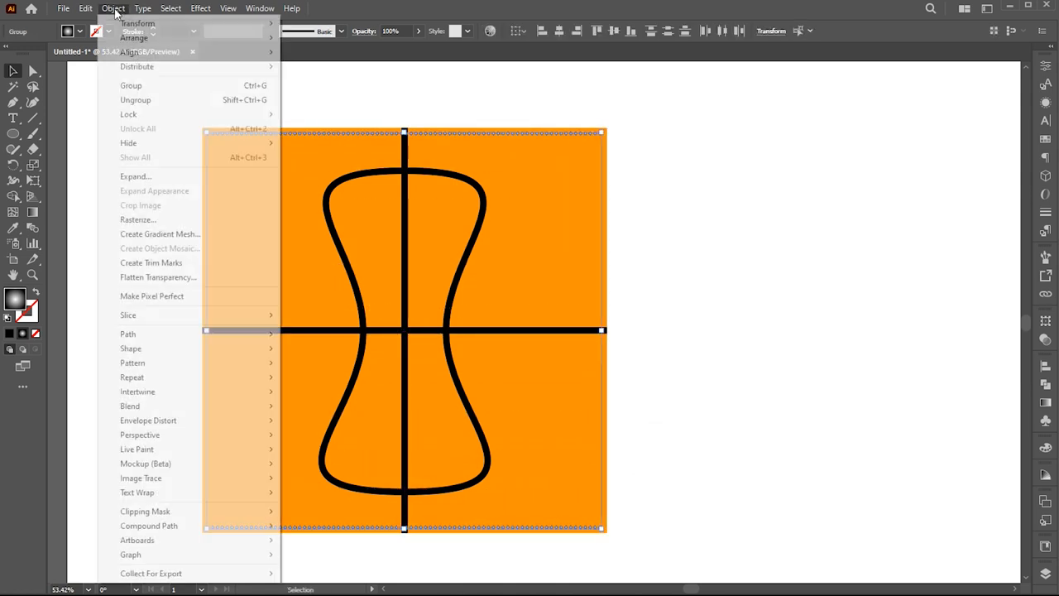
mouse_move(129, 405)
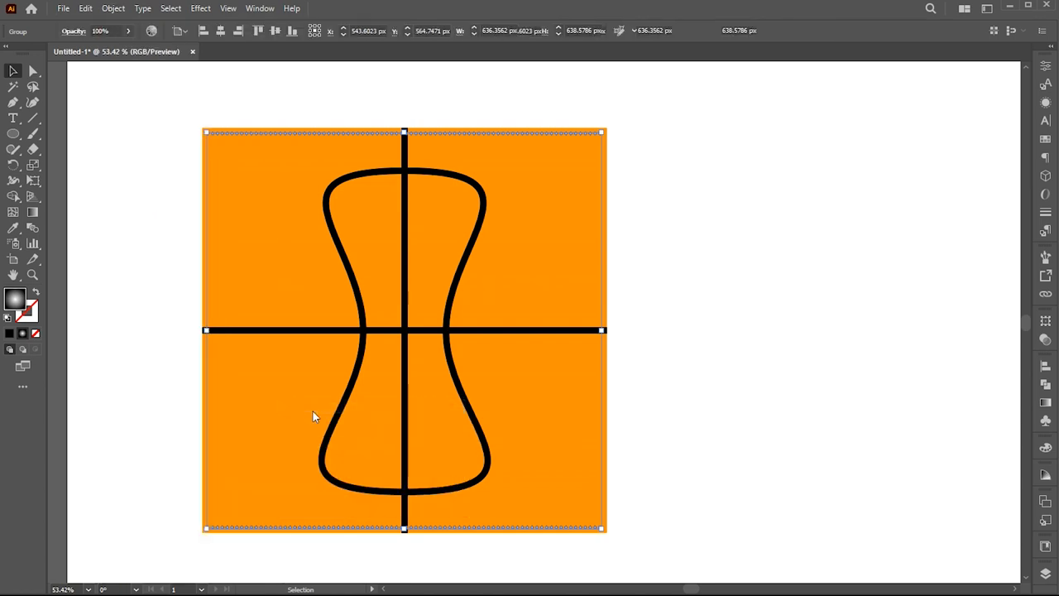
left_click(113, 8)
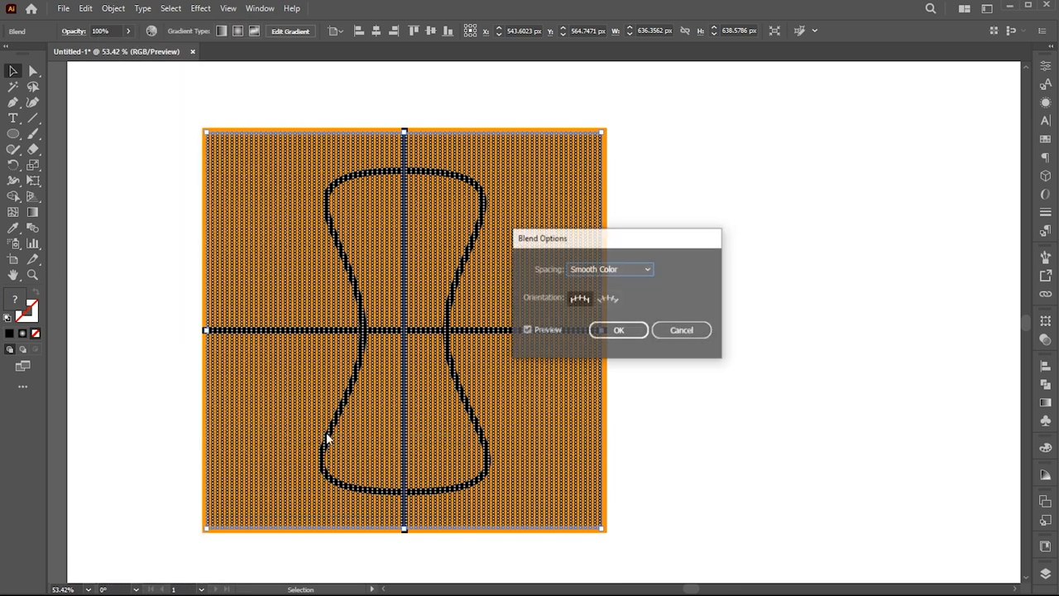
left_click(609, 268)
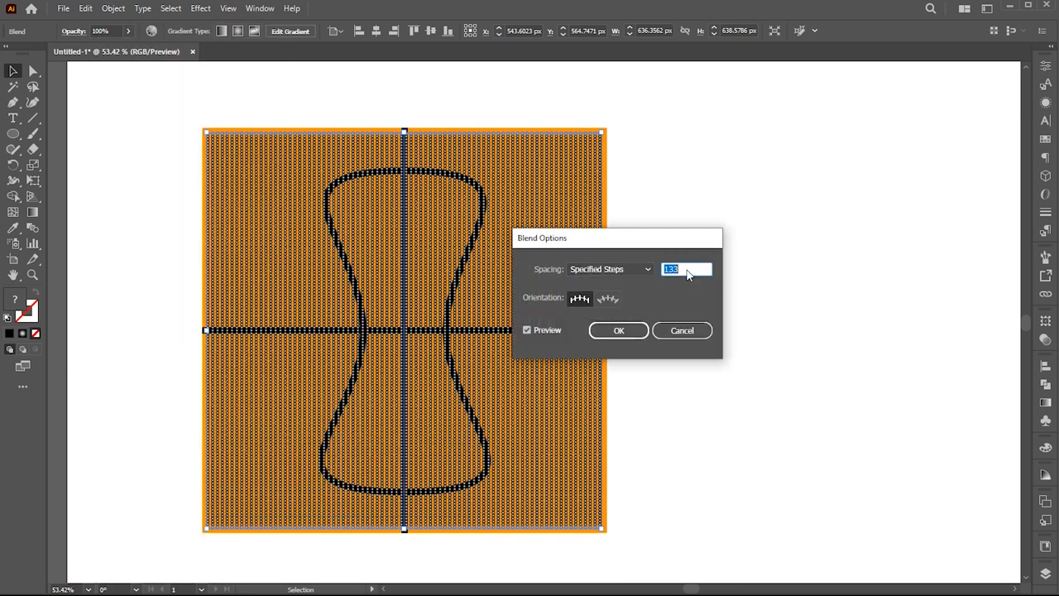
type("60")
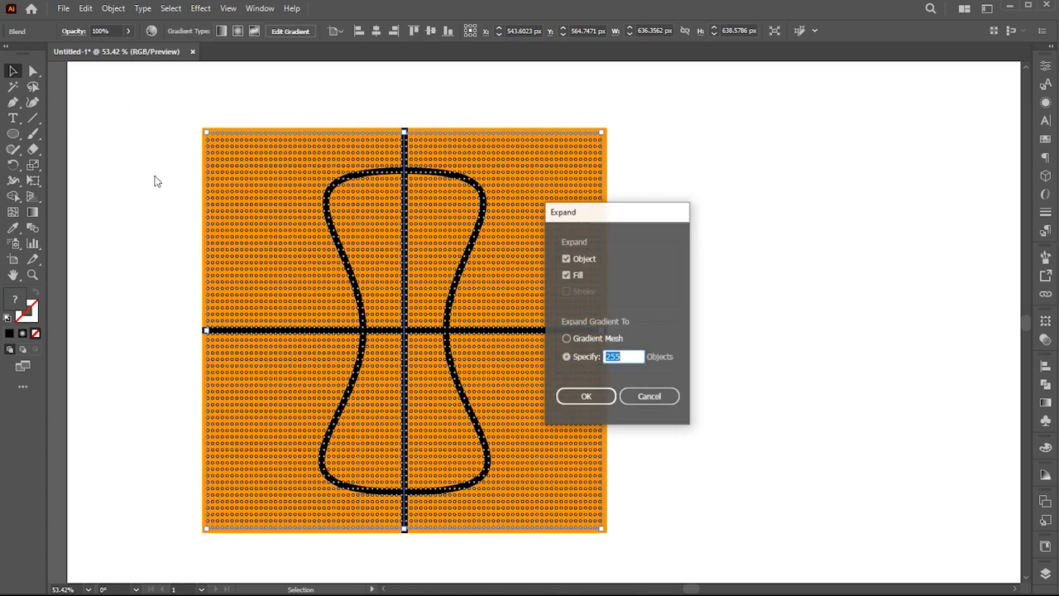
Step: Expand the blended dot grid into fixed shapes and group the result
left_click(586, 396)
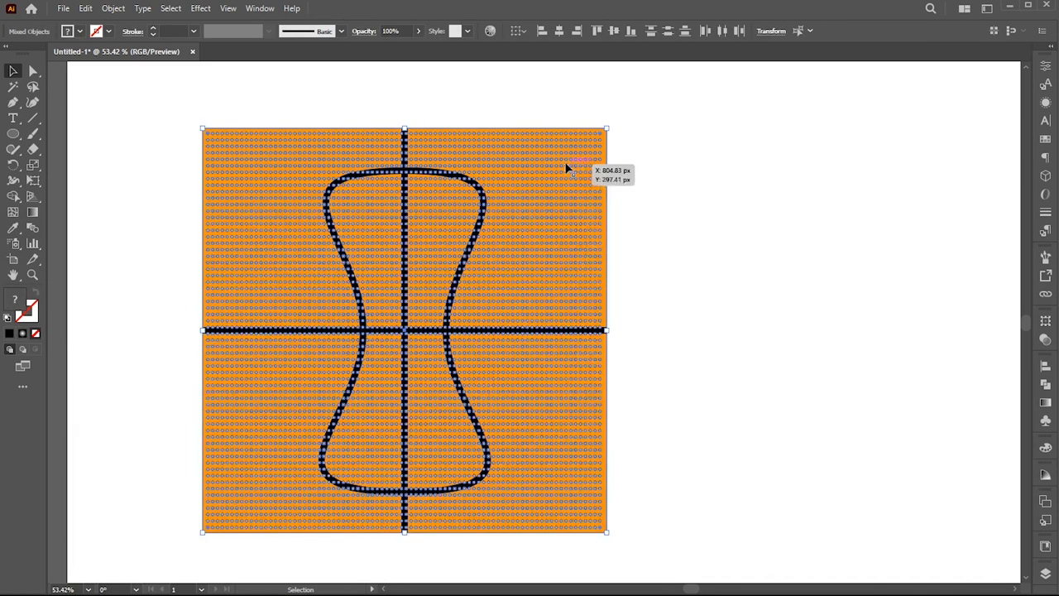
right_click(569, 169)
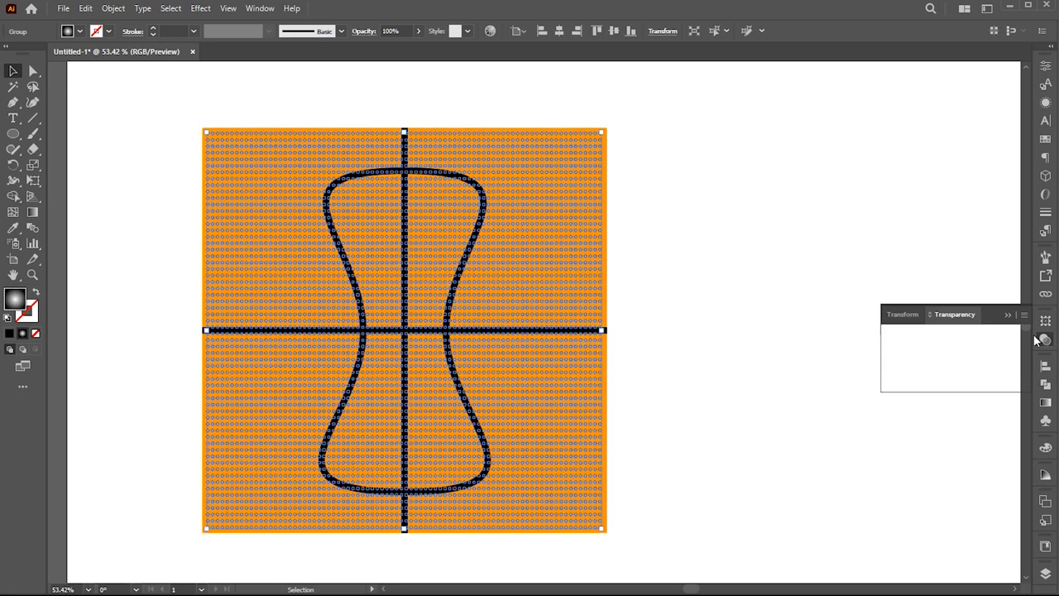
Step: Deselect everything, then select only the black seam lines
left_click(914, 335)
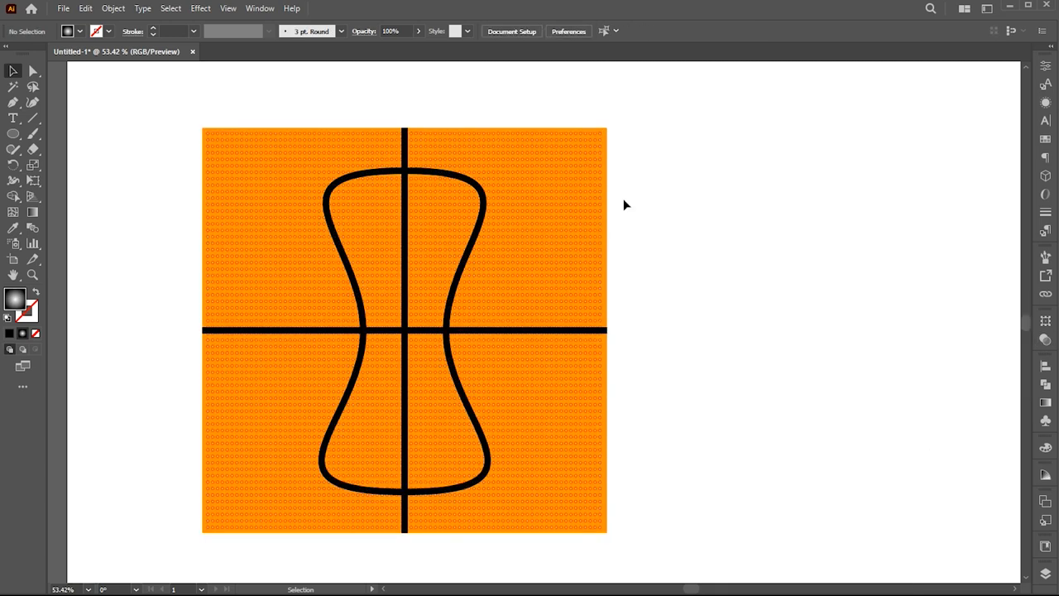
left_click(405, 245)
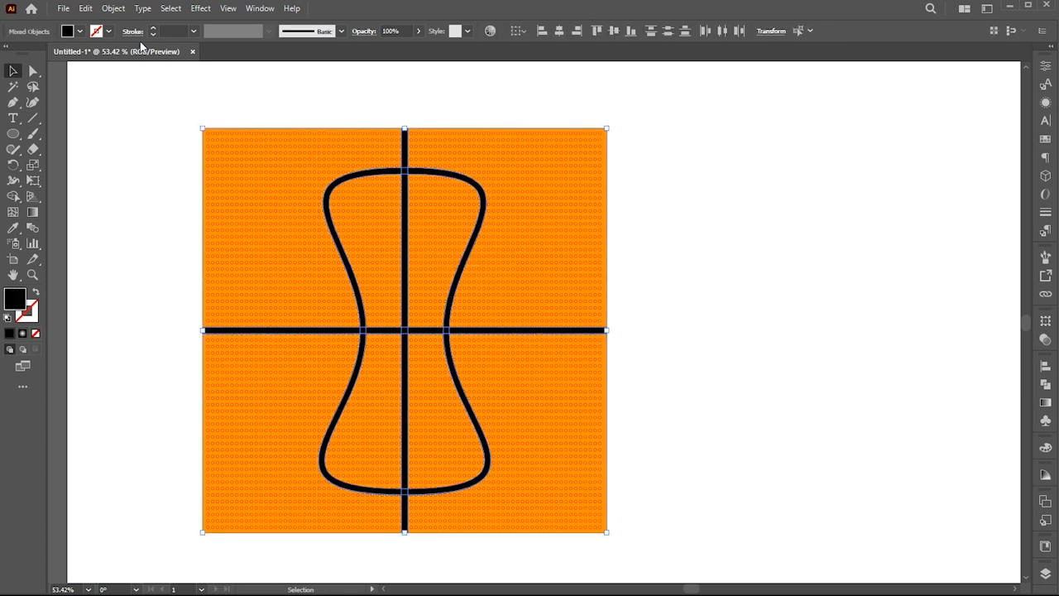
Step: Offset the black seam lines by 1 px and cut the offset outlines
left_click(112, 9)
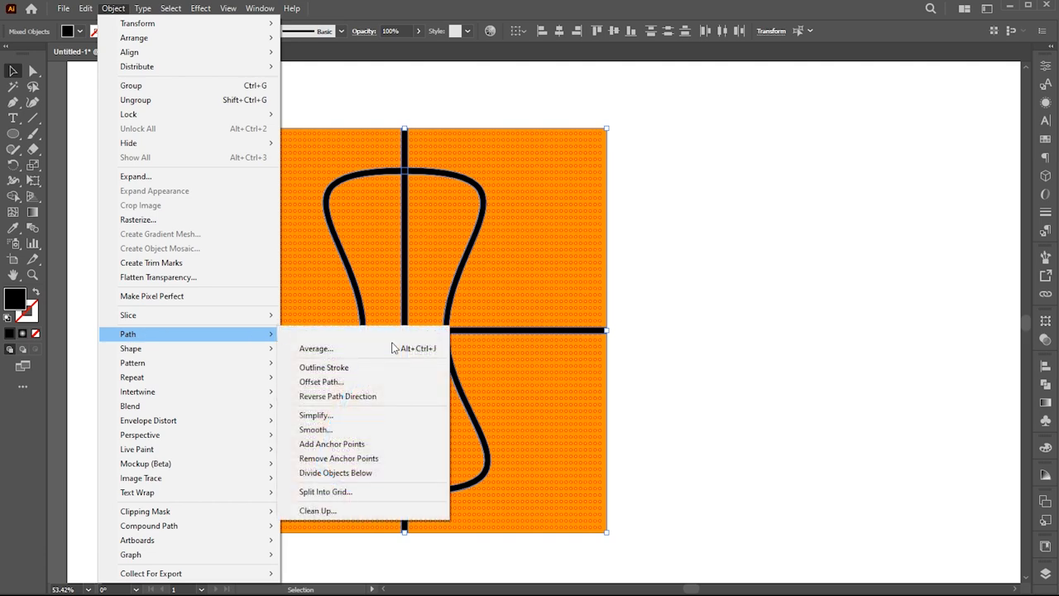
left_click(321, 380)
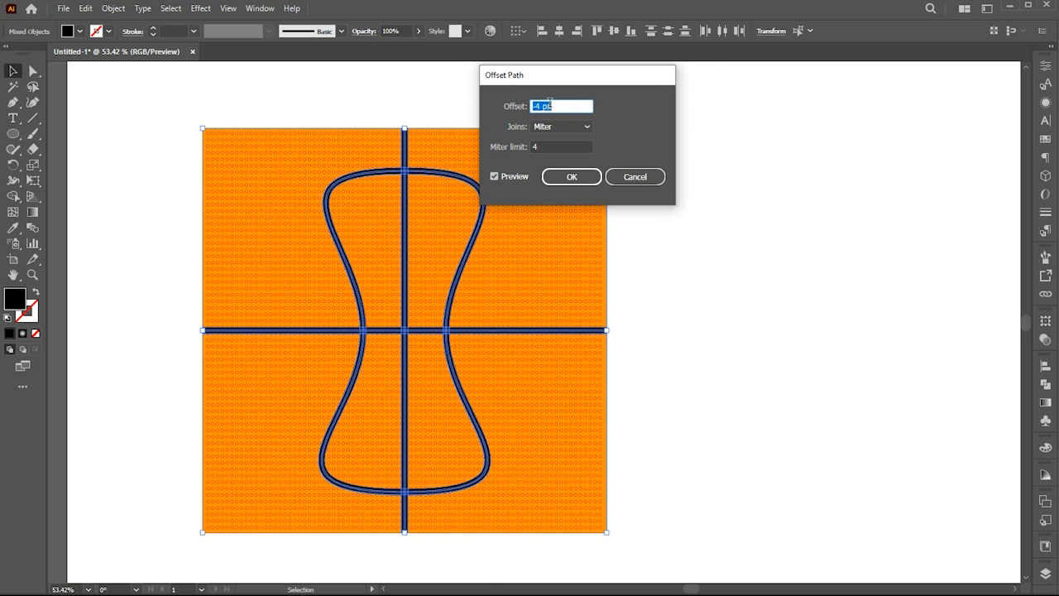
type("1 px")
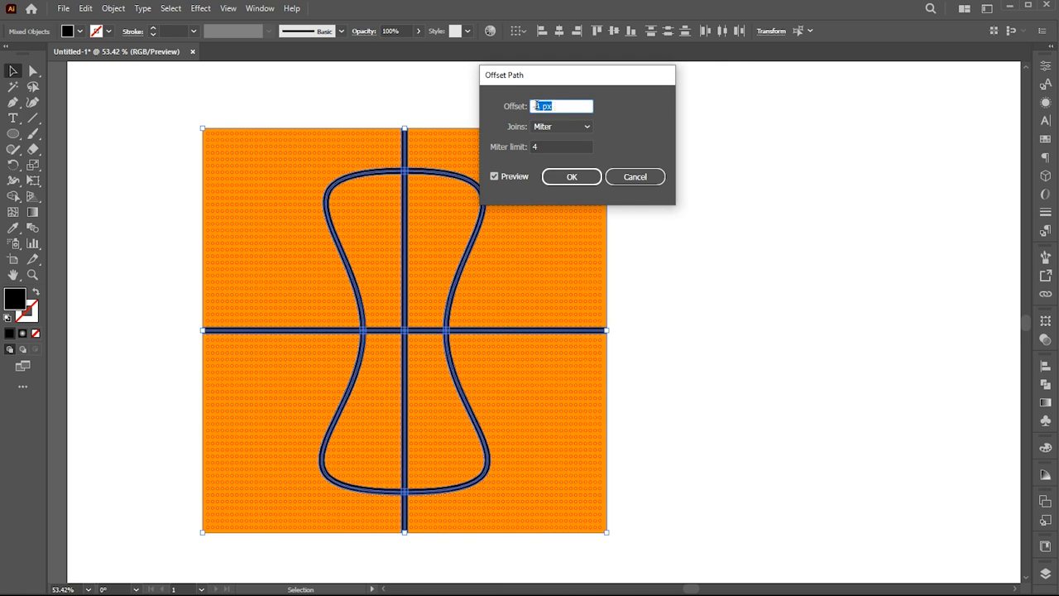
left_click(571, 175)
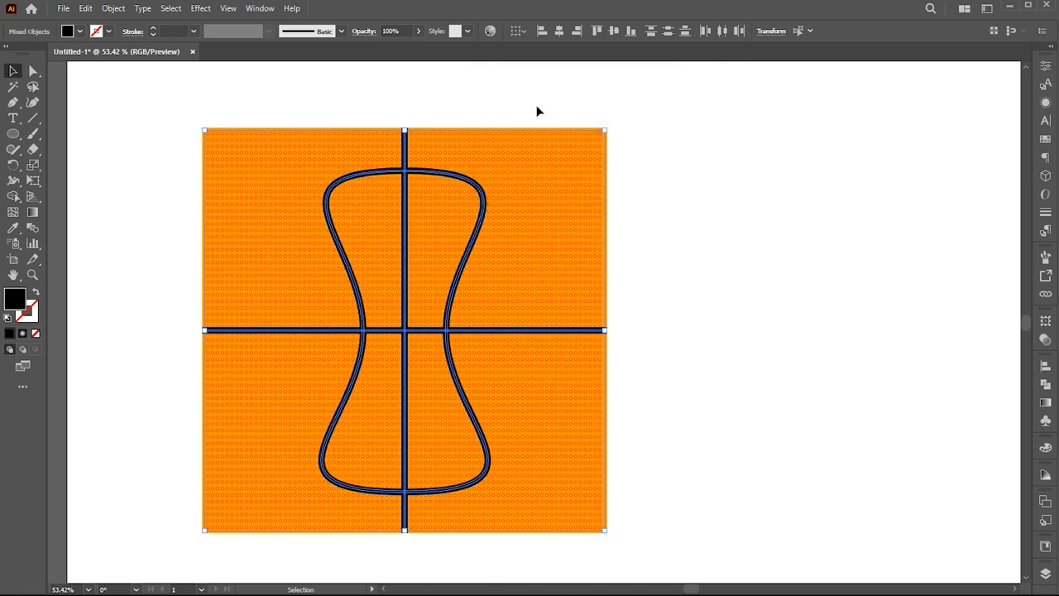
left_click(86, 8)
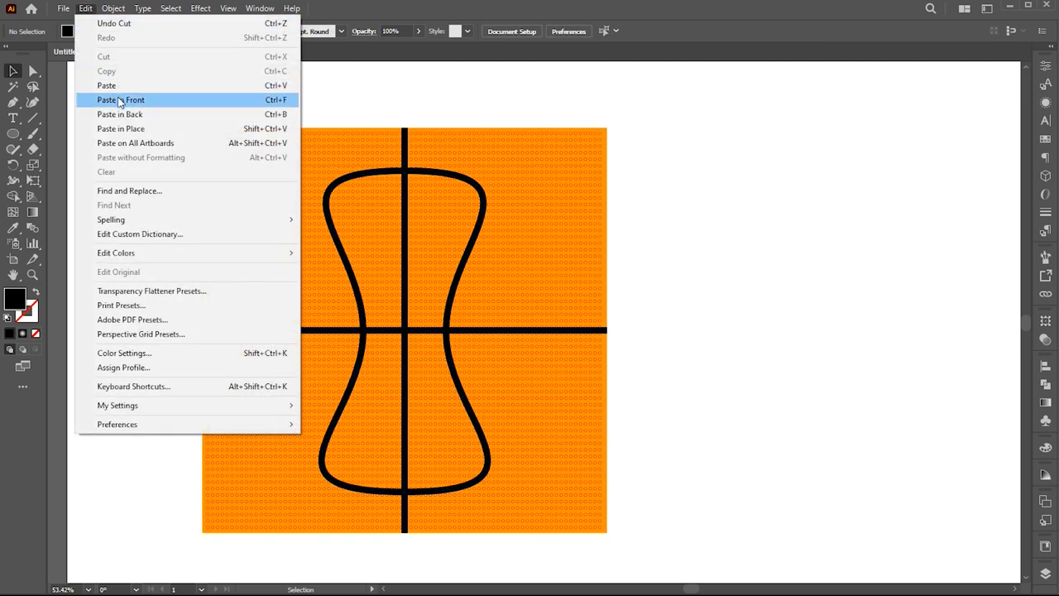
Step: Paste the offset outlines in front and tune a glossy gradient highlight across them
left_click(121, 99)
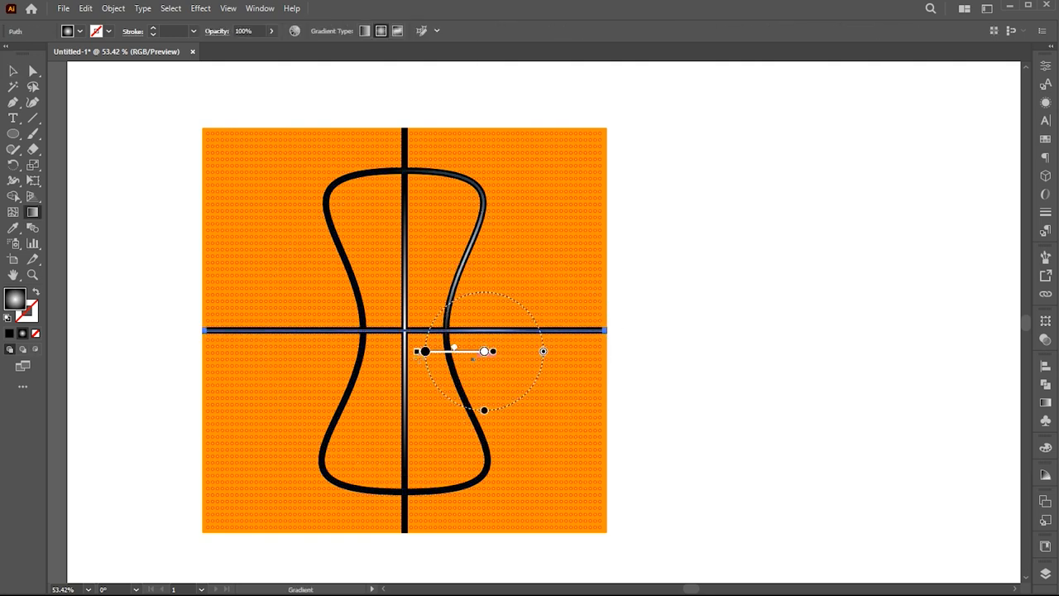
left_click(13, 71)
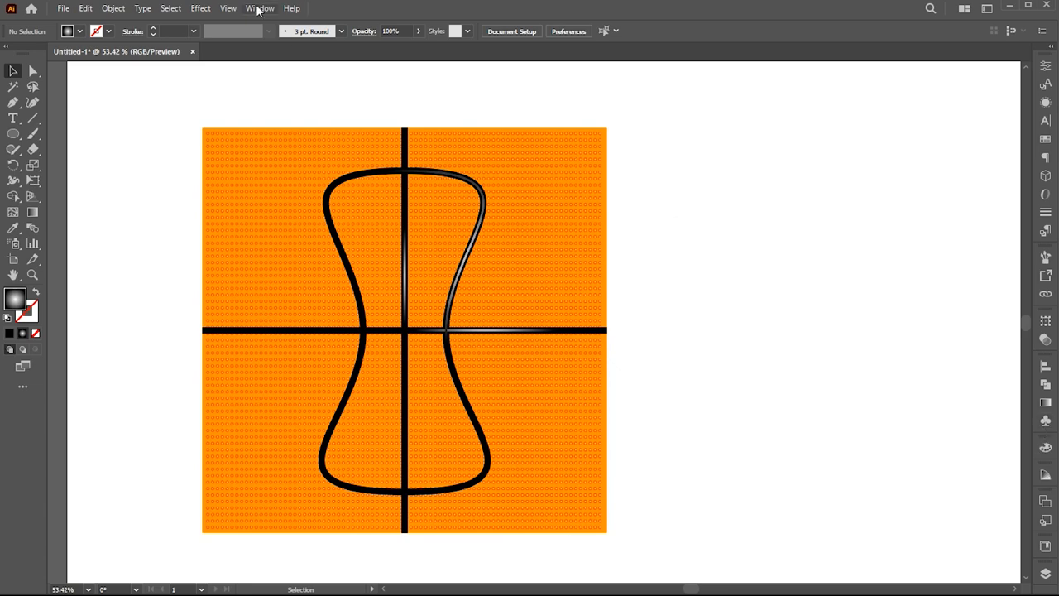
Step: Add the glossy seam artwork to the Symbols panel as a new symbol and confirm its options
left_click(260, 8)
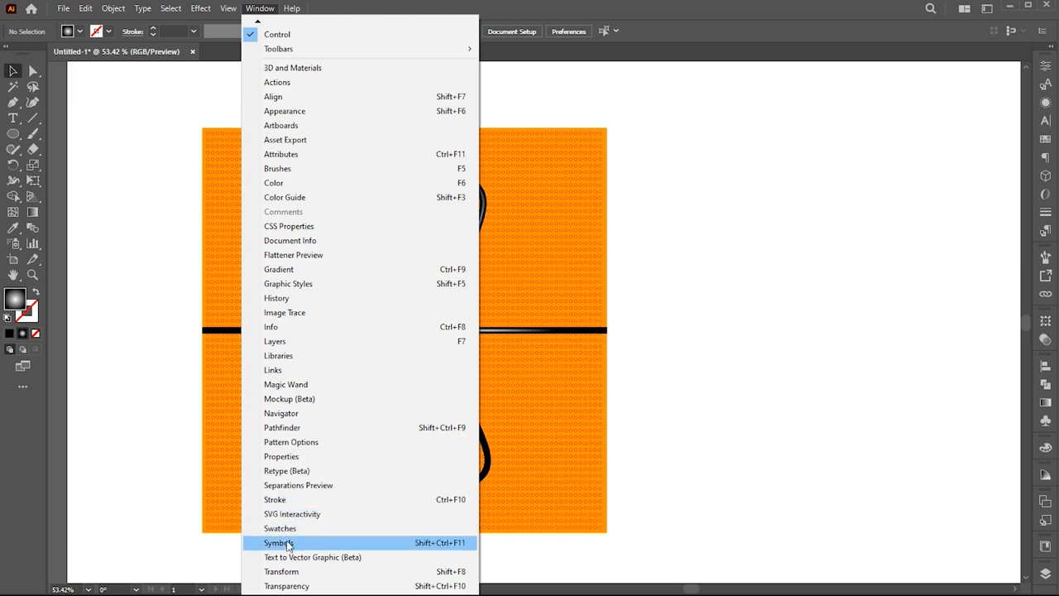
left_click(278, 543)
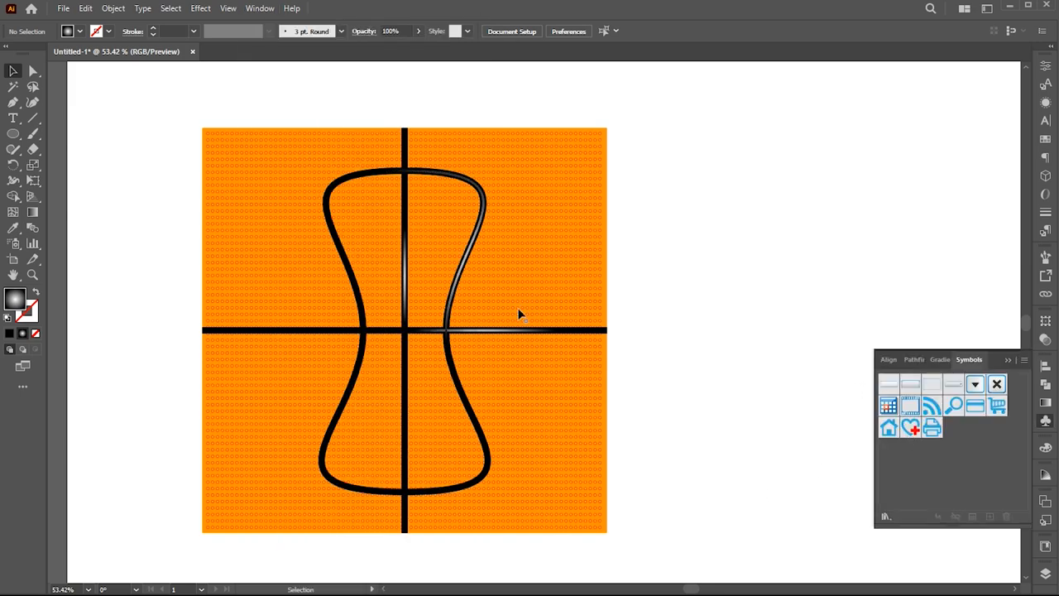
left_click_drag(520, 313, 519, 311)
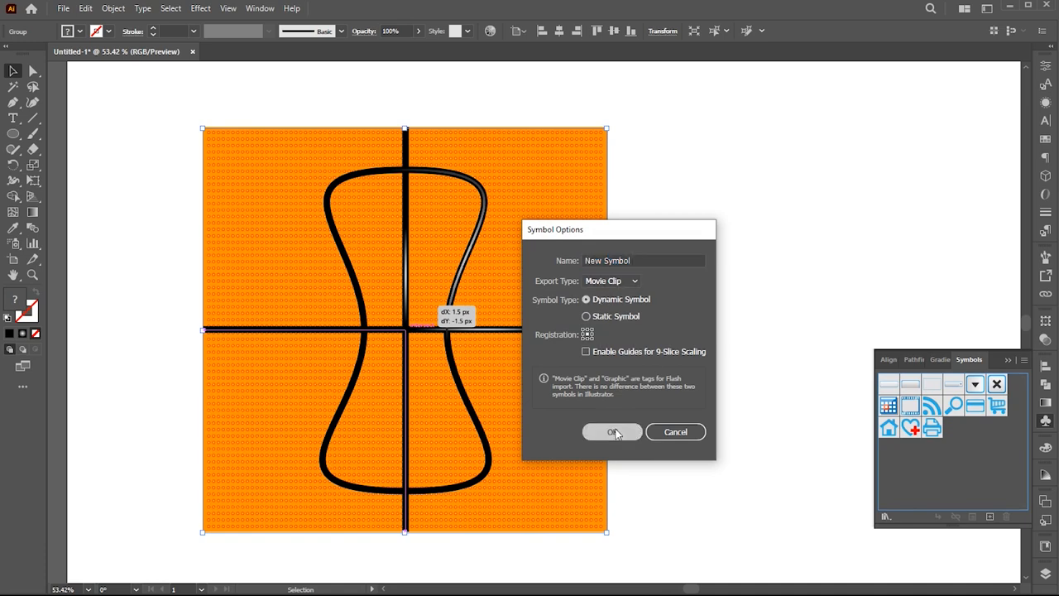
left_click(613, 430)
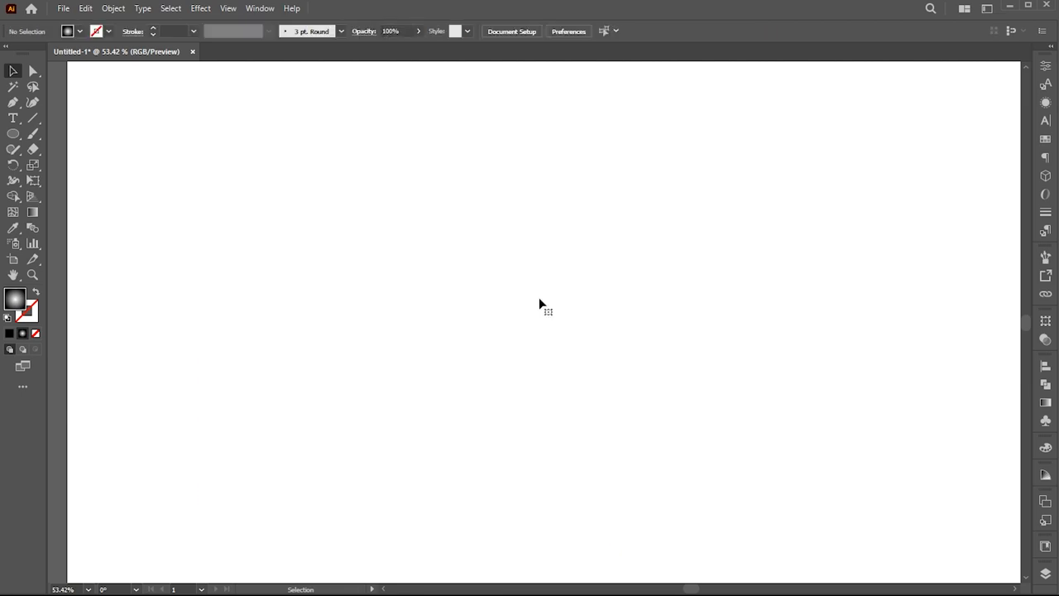
mouse_move(14, 134)
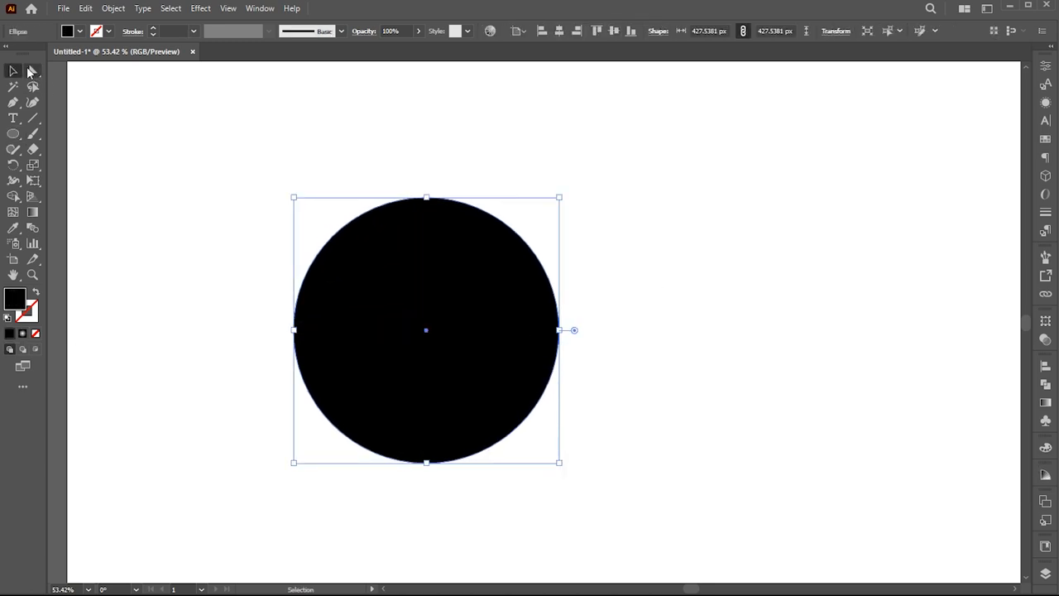
Step: Delete the black circle's right anchor, leaving only its left half
left_click(34, 71)
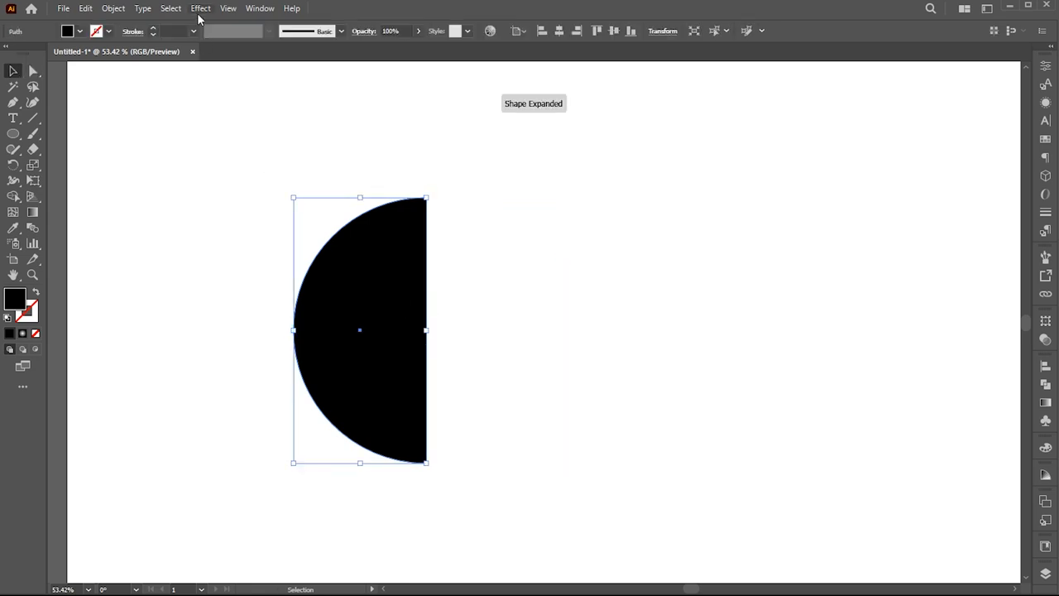
left_click(200, 7)
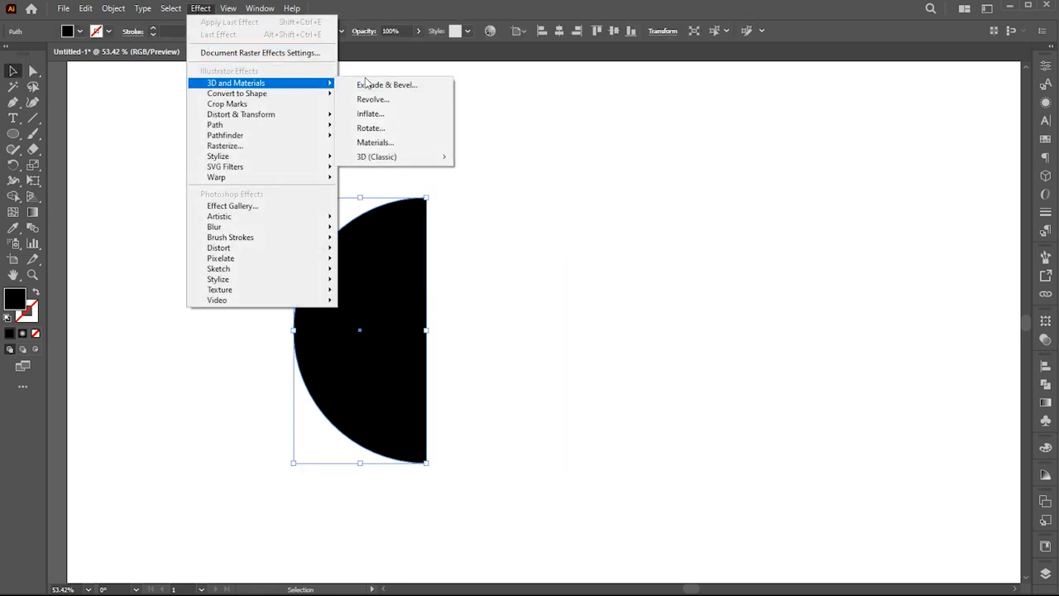
Step: Apply 3D and Materials with Revolve to form a dark sphere, then show its Materials settings
left_click(372, 99)
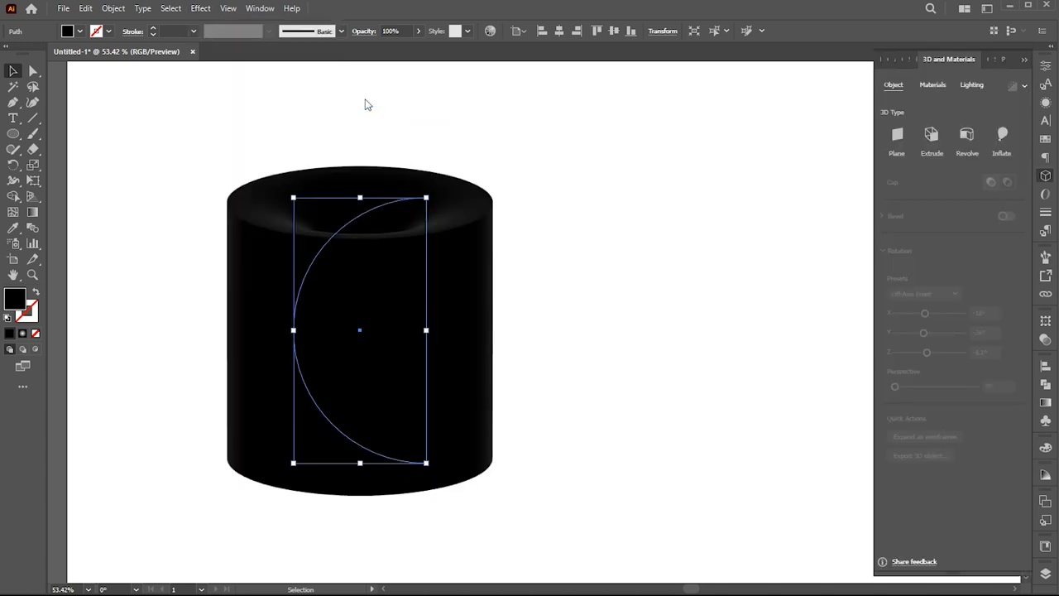
left_click(966, 136)
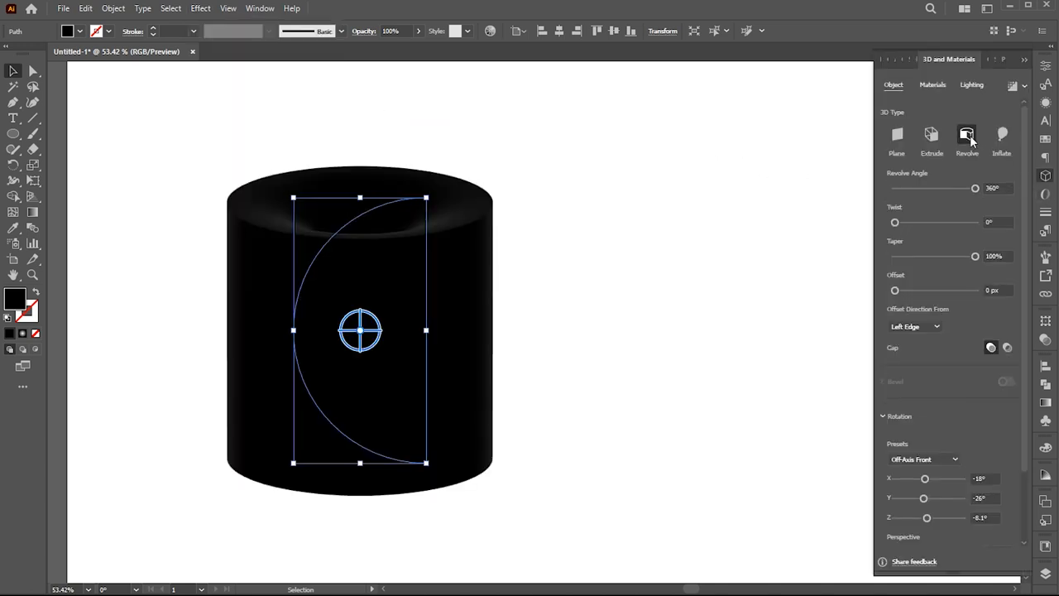
left_click(914, 326)
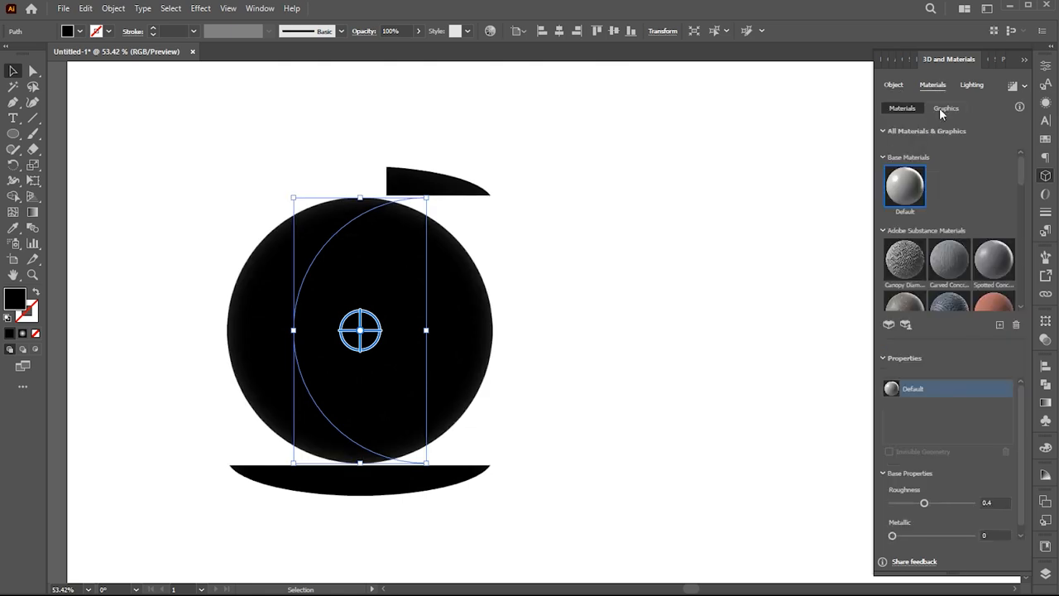
Step: Map the New Symbol graphic onto the sphere, scaled up and rotated into an orange basketball
left_click(947, 108)
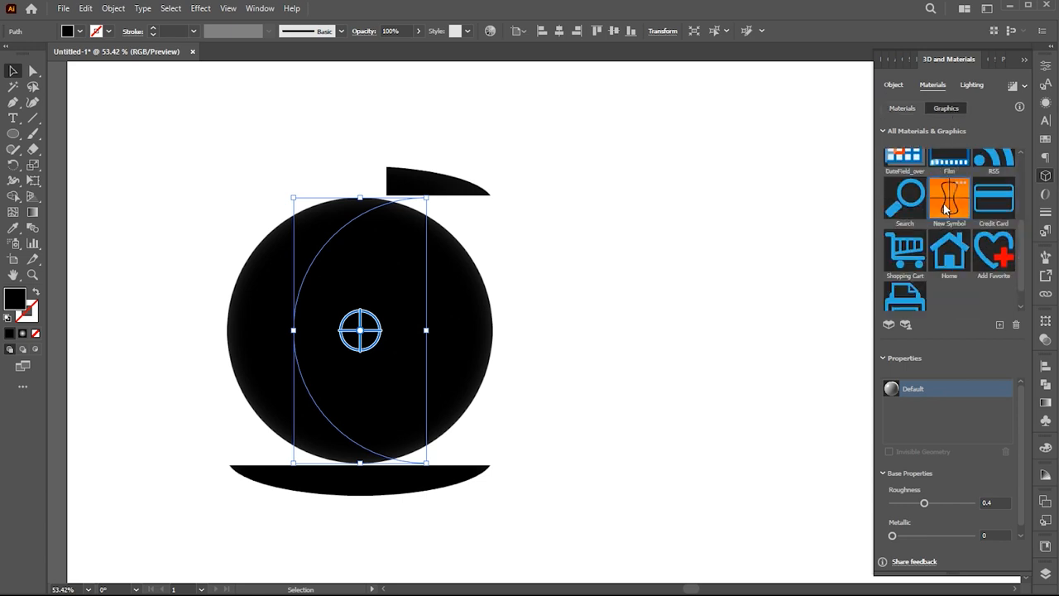
left_click(950, 199)
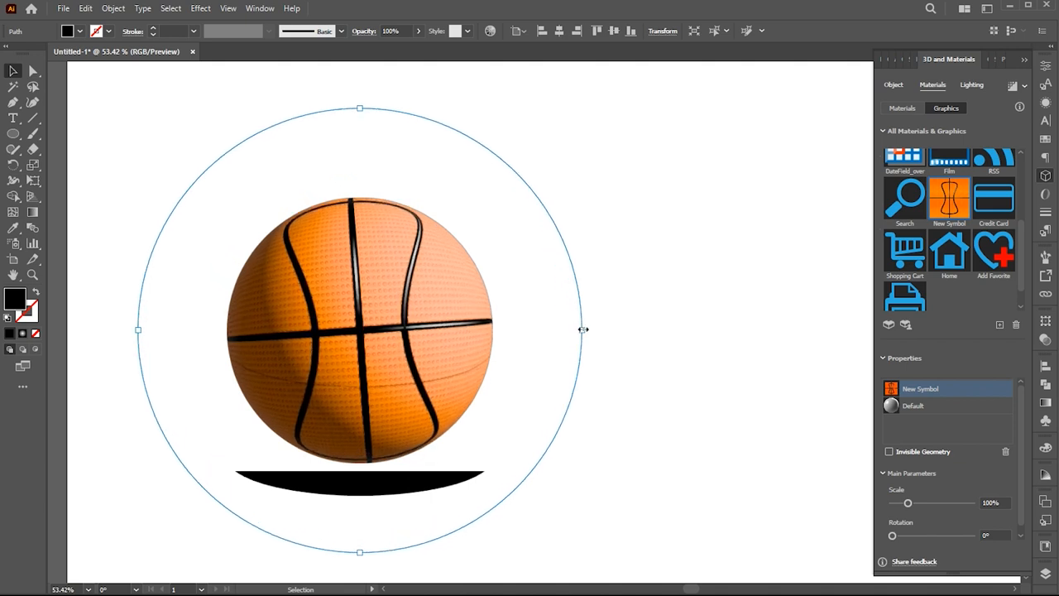
left_click_drag(583, 329, 582, 396)
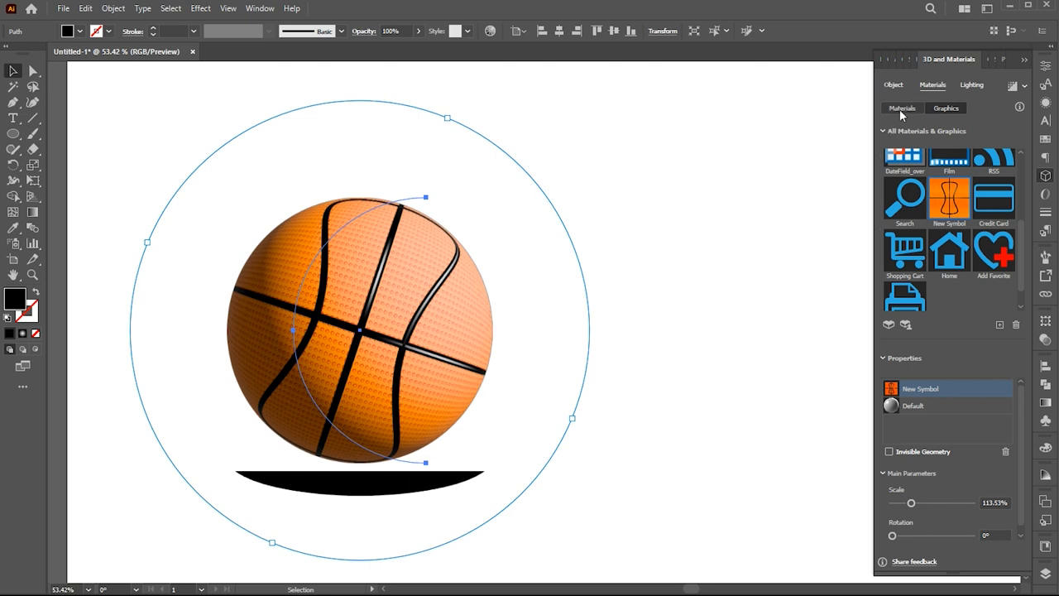
left_click(902, 108)
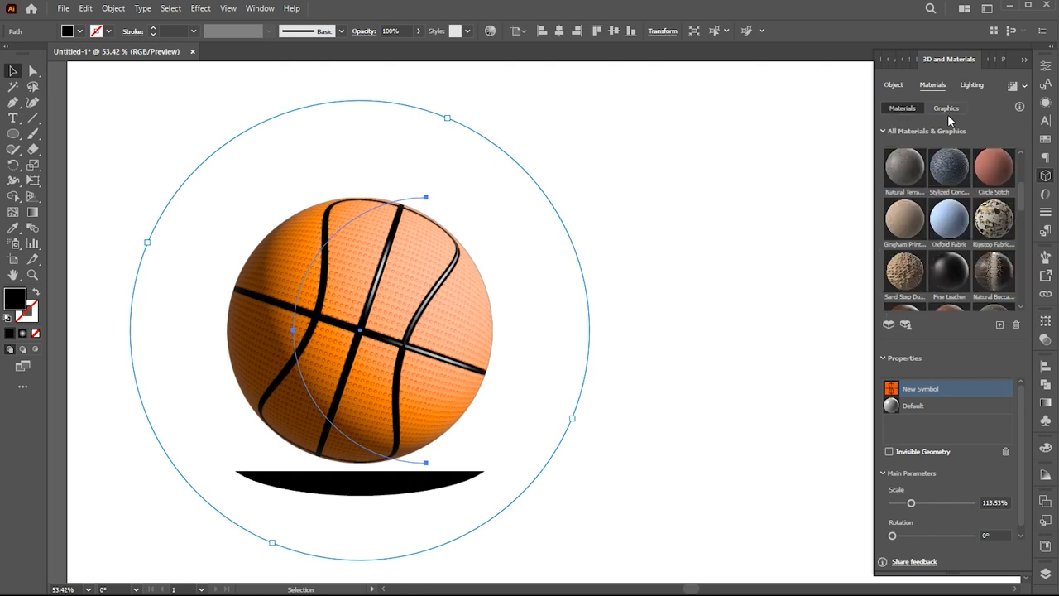
left_click(971, 85)
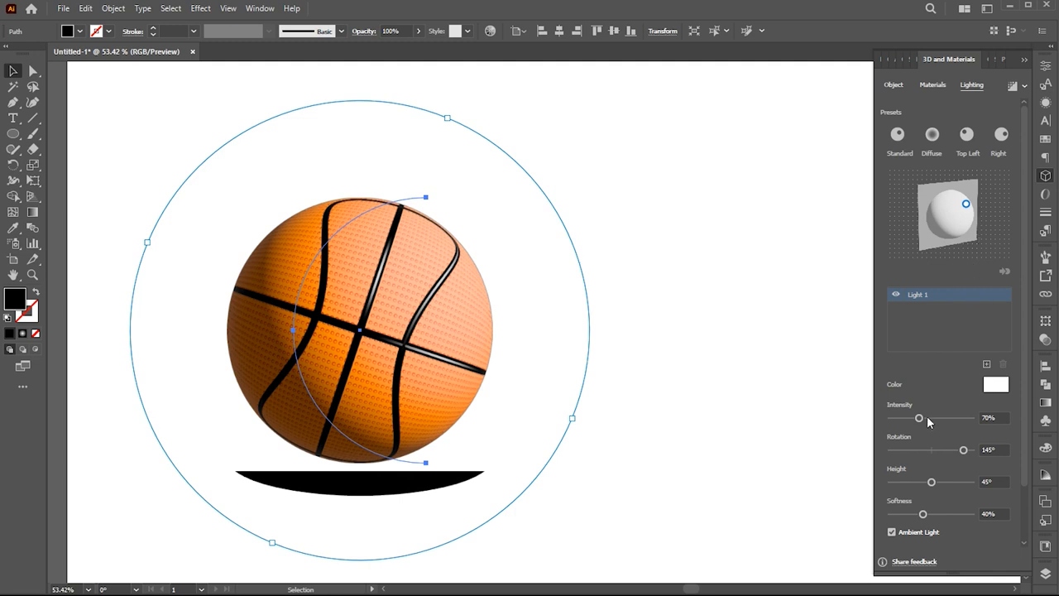
Step: Set light Intensity to about 76% and increase Rotation for softer, even shading
left_click_drag(919, 417, 911, 417)
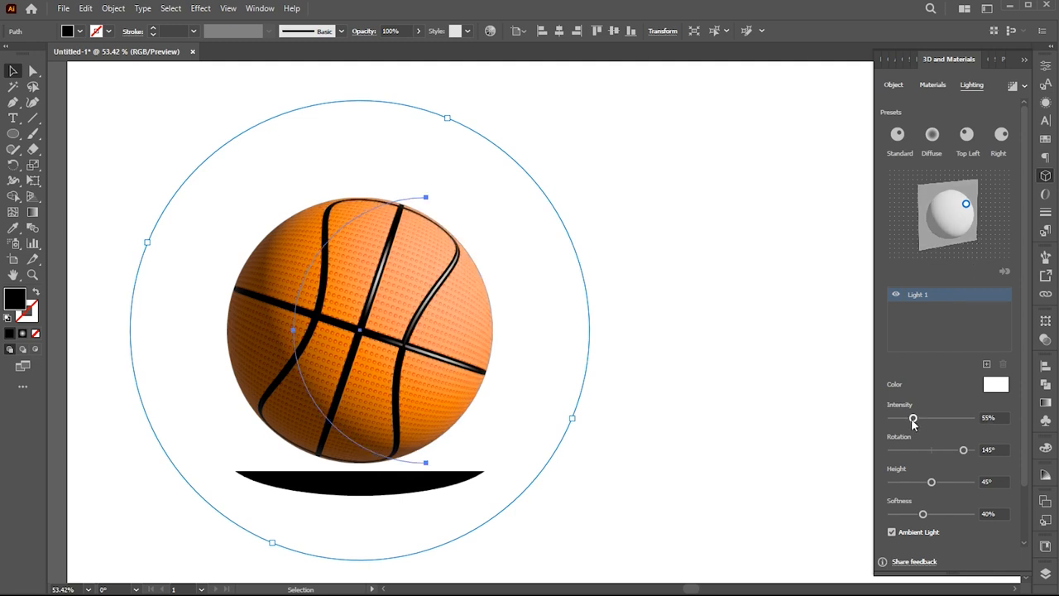
left_click_drag(914, 417, 923, 417)
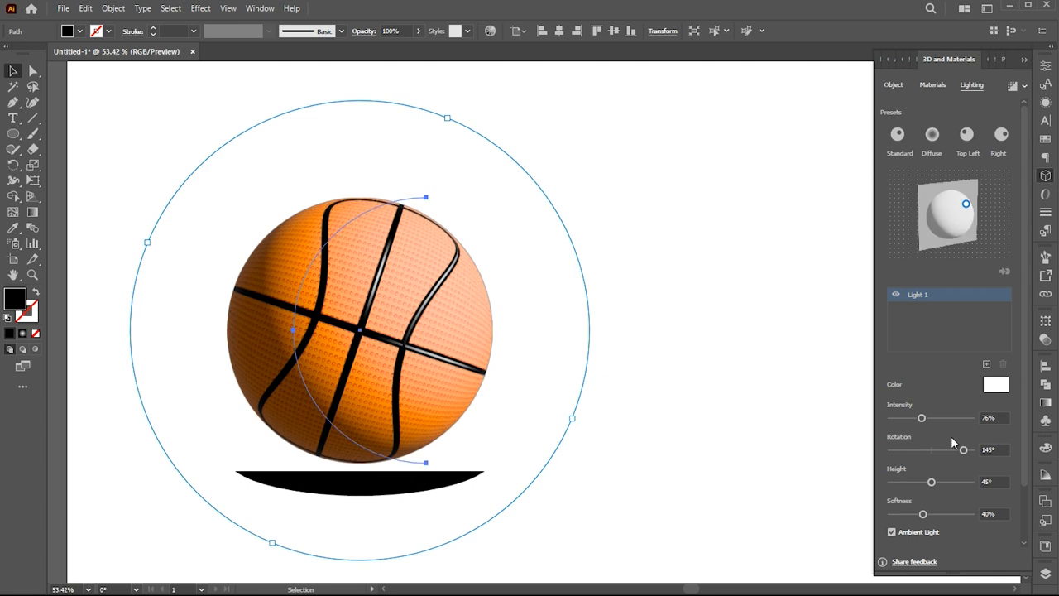
left_click_drag(963, 450, 972, 450)
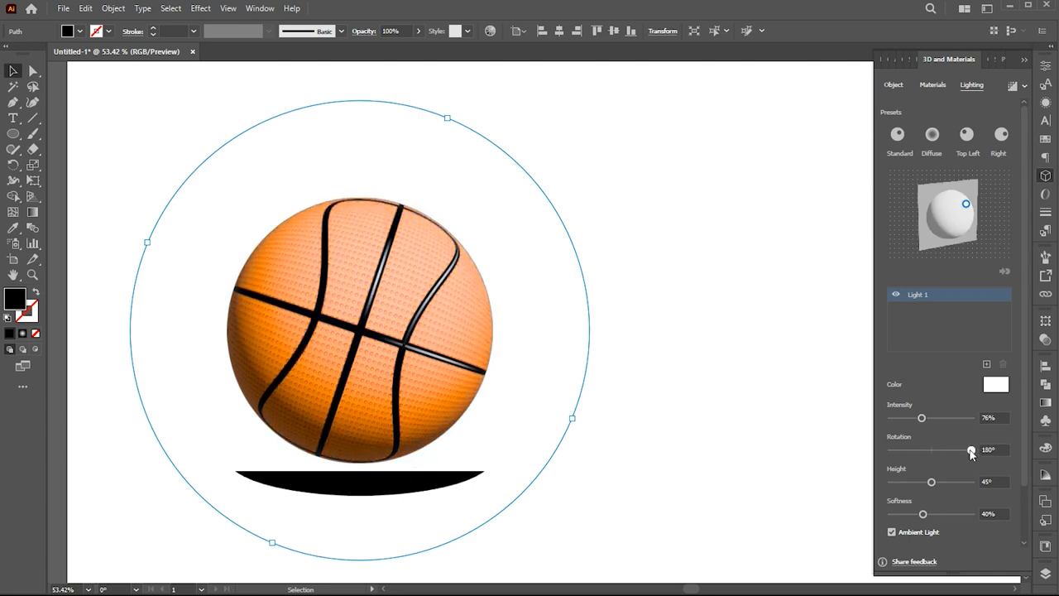